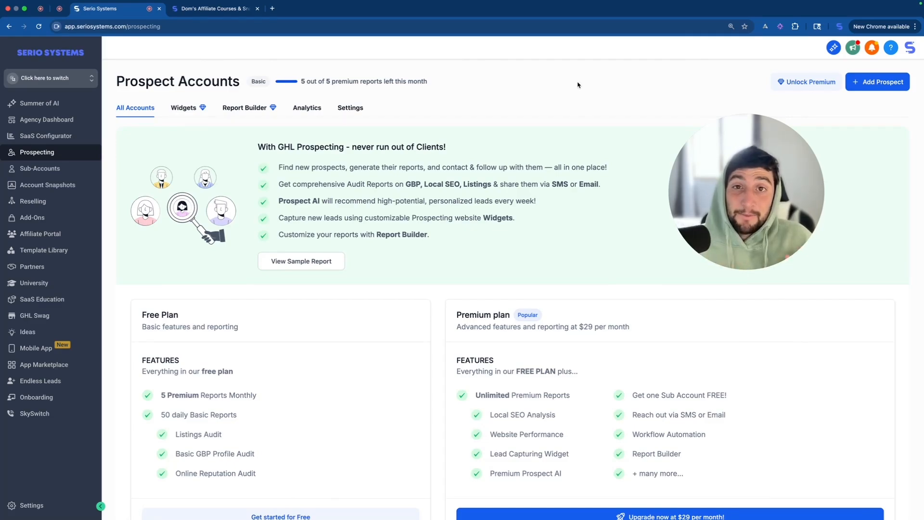
mouse_move(283, 157)
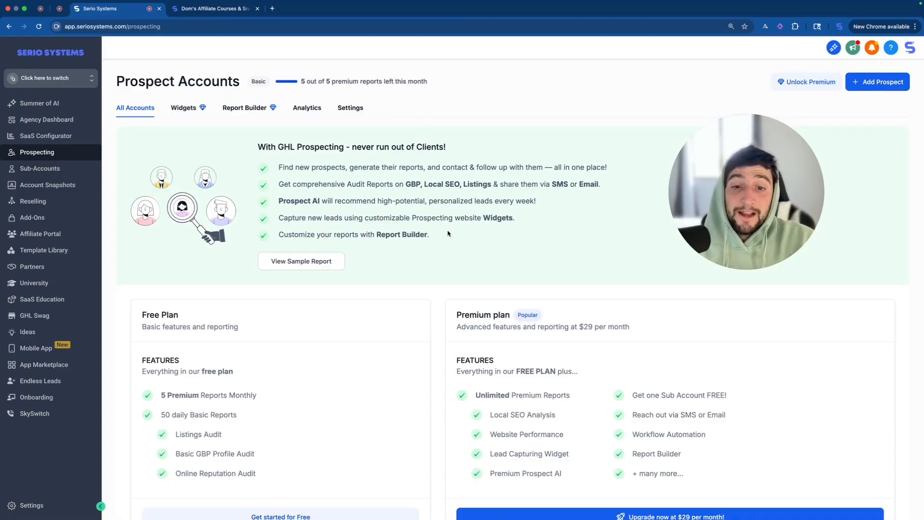
- Start adding a prospect on GoHighLevel's free plan from the landing page
scroll("down", 3)
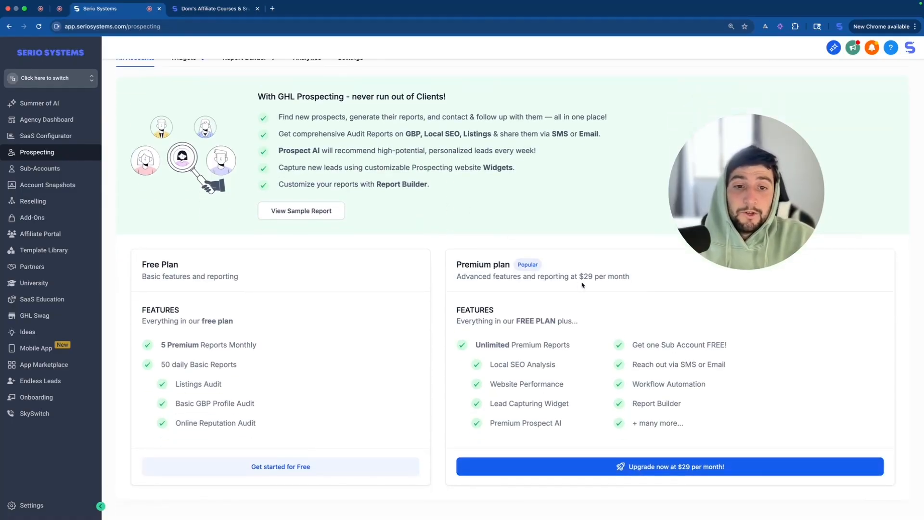
scroll("down", 3)
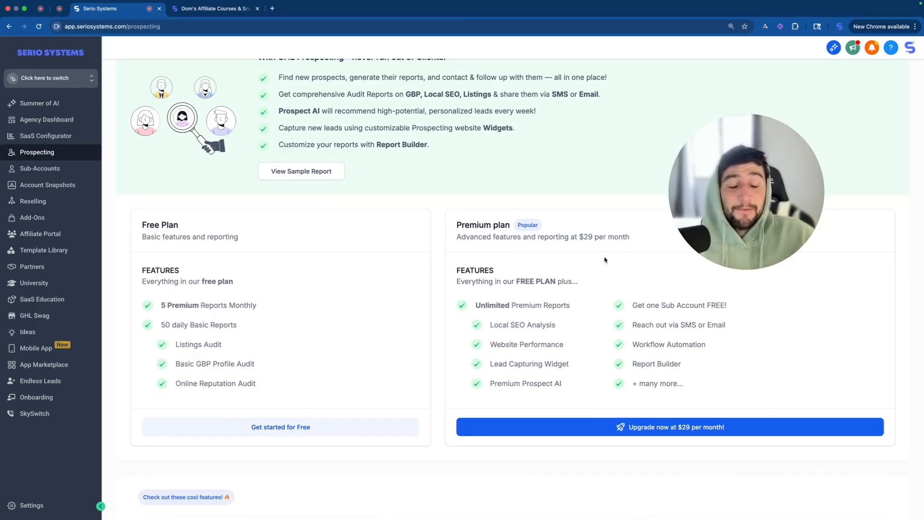
mouse_move(215, 261)
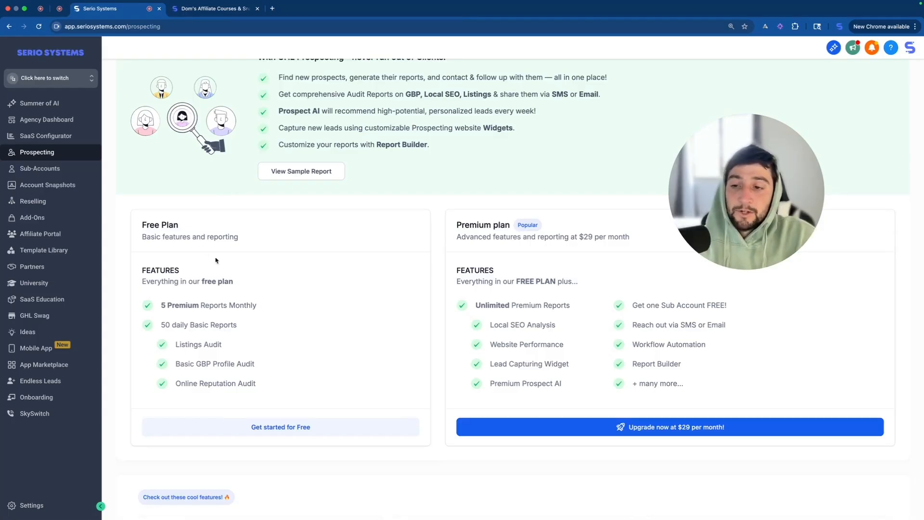
mouse_move(312, 373)
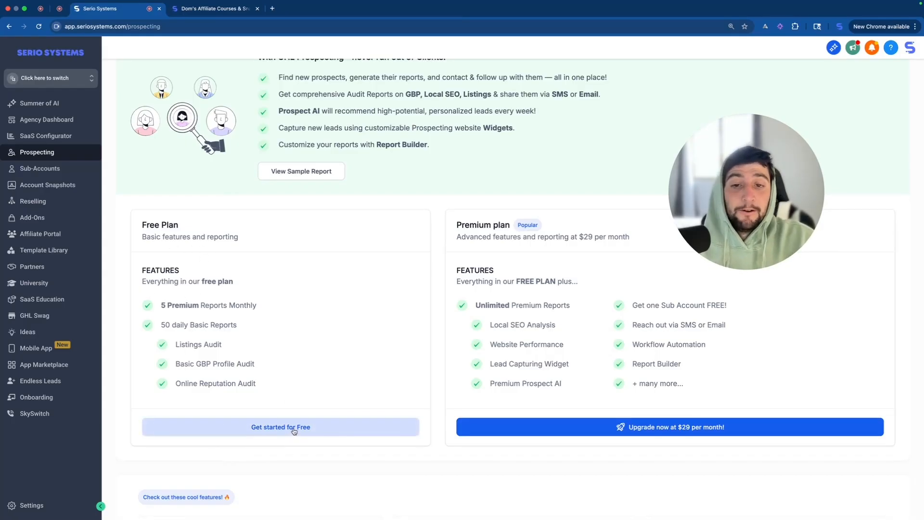
left_click(280, 427)
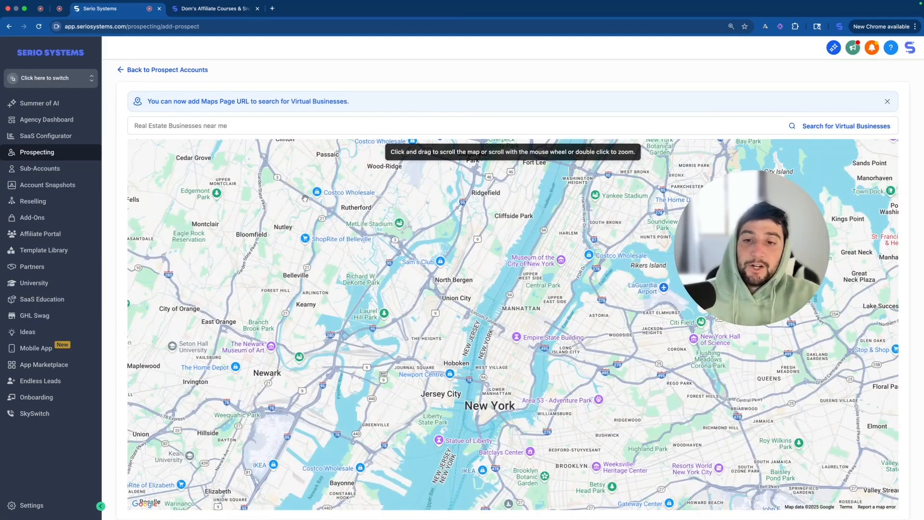
- Run the prospect search for landscapers near Phoenix while the search bar cycles example queries
type("Dental clinics near me")
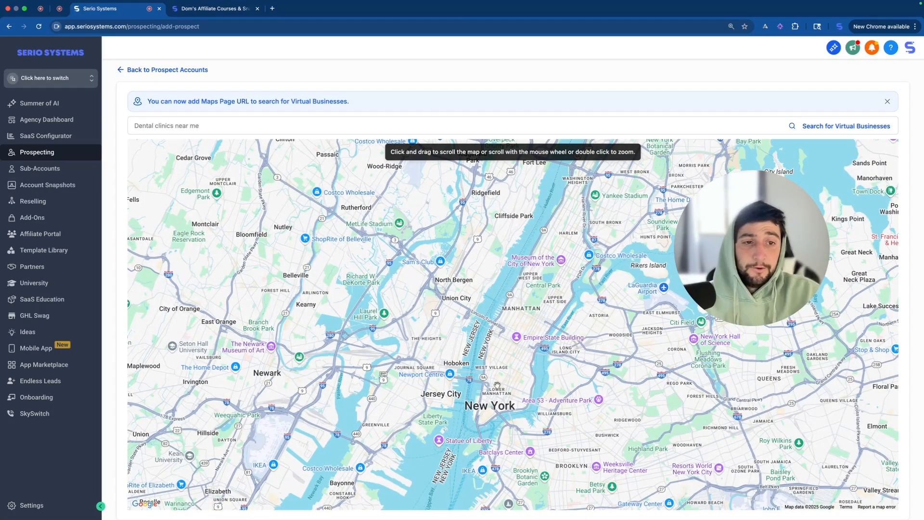
type("Beauty Salon near me")
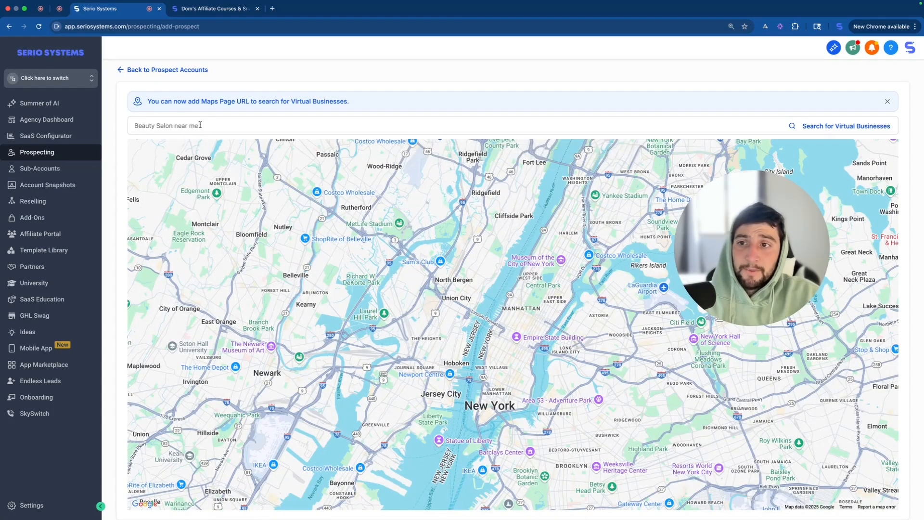
type("Fitness Centres near me")
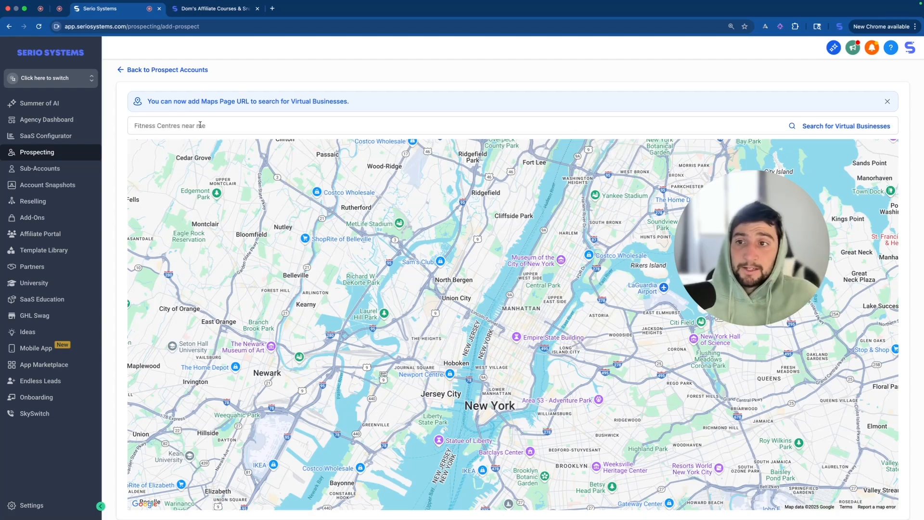
type("Car Dealership near me")
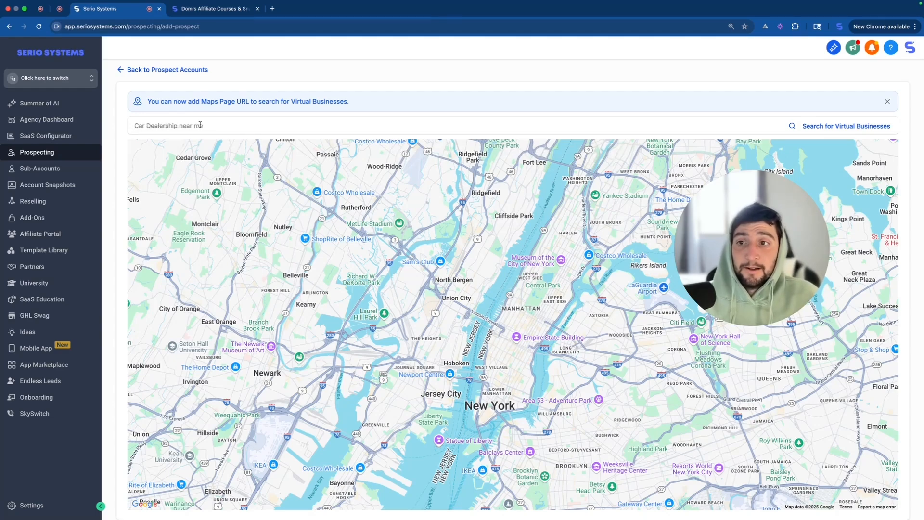
type("Restaurants near me")
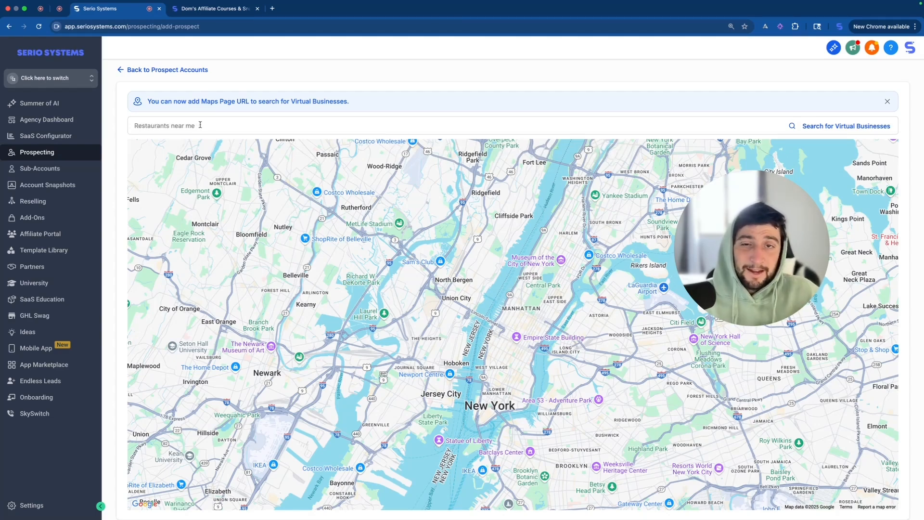
type("Real Estate Businesses")
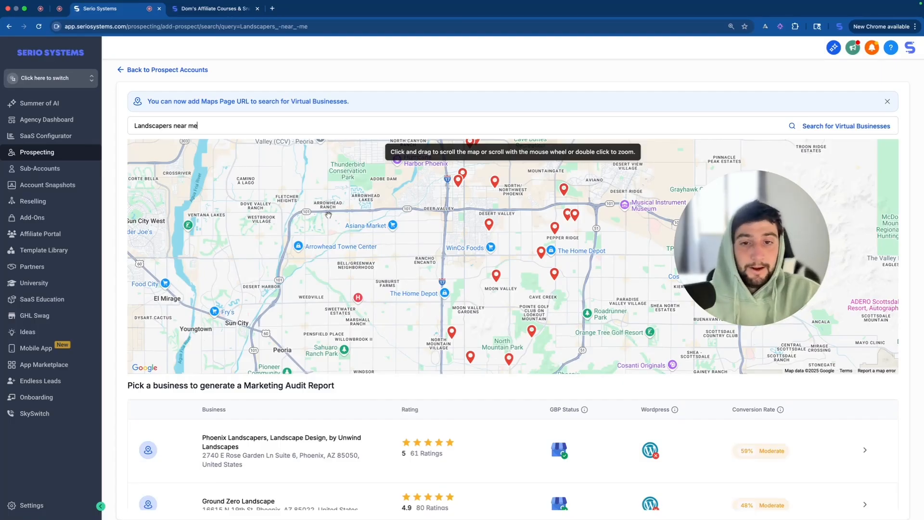
mouse_move(458, 258)
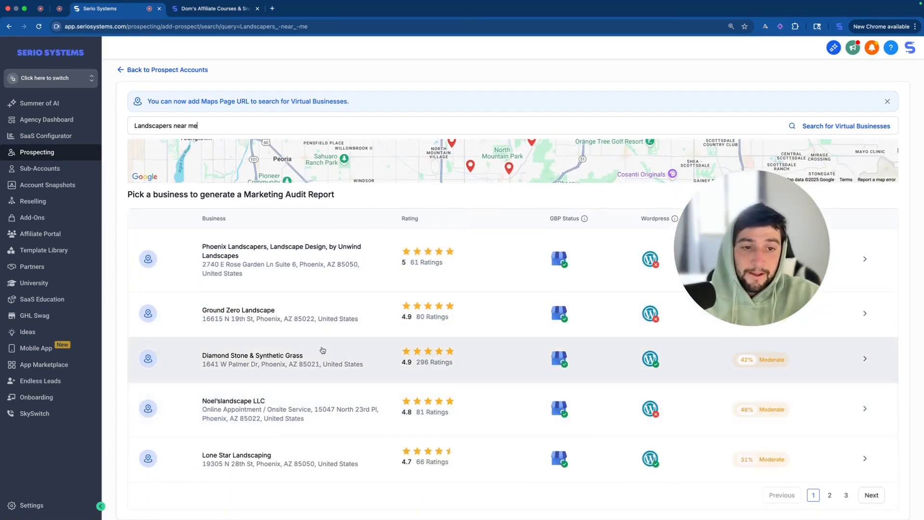
mouse_move(348, 332)
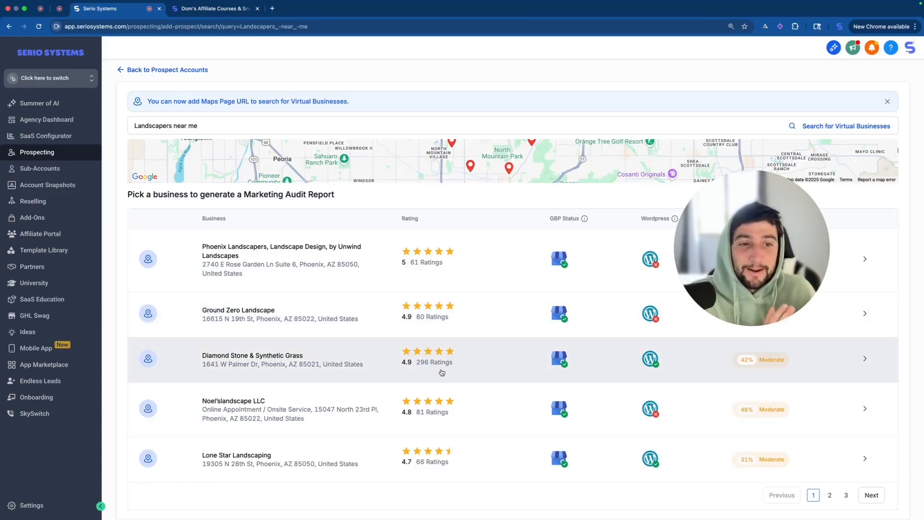
- Page to the third results page and choose George's Landscaping as the prospect
left_click(829, 495)
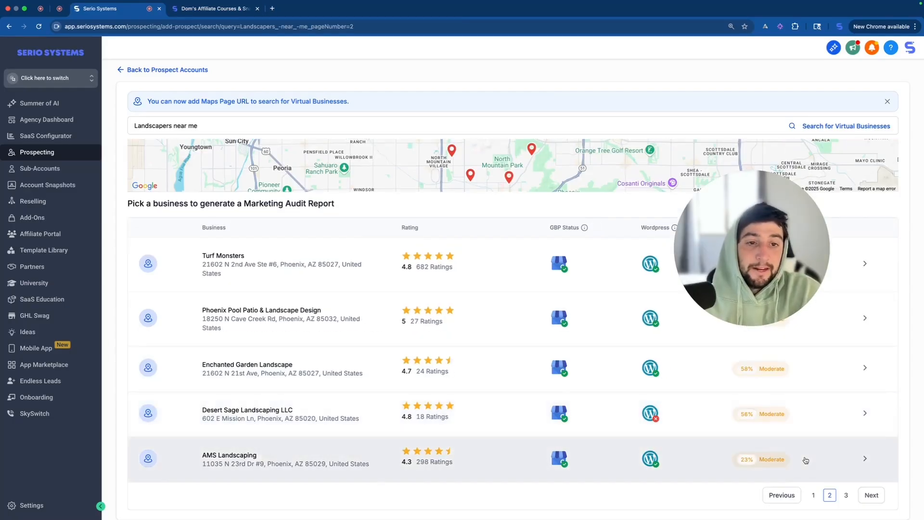
left_click(871, 495)
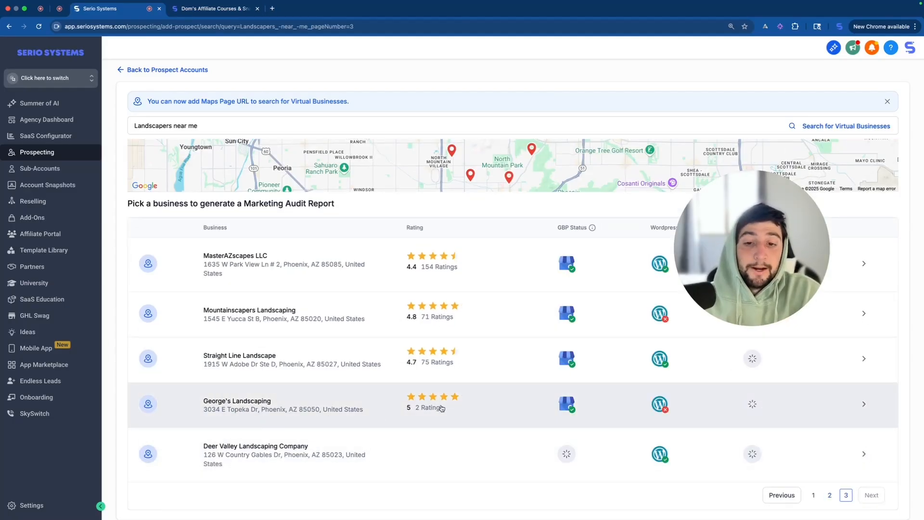
left_click(237, 406)
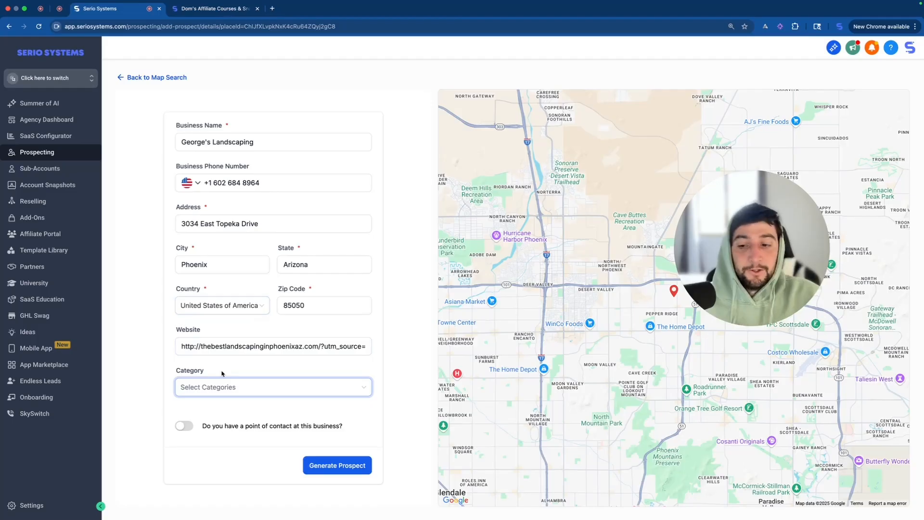
mouse_move(300, 435)
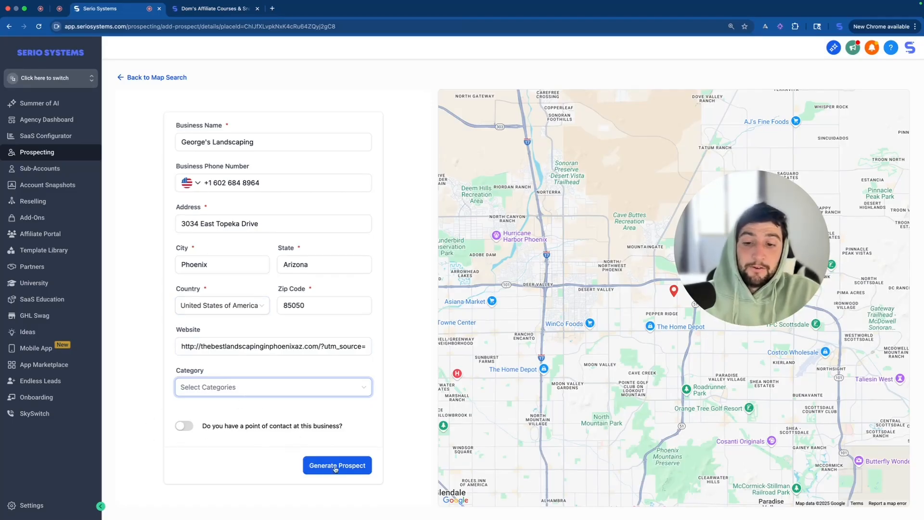
- Generate George's Landscaping as a prospect with its Marketing Audit Report
left_click(337, 465)
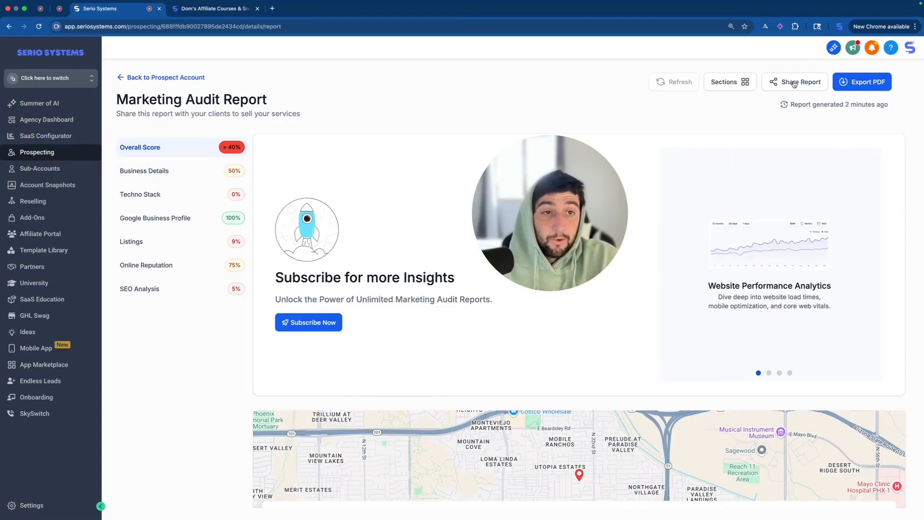
left_click(794, 81)
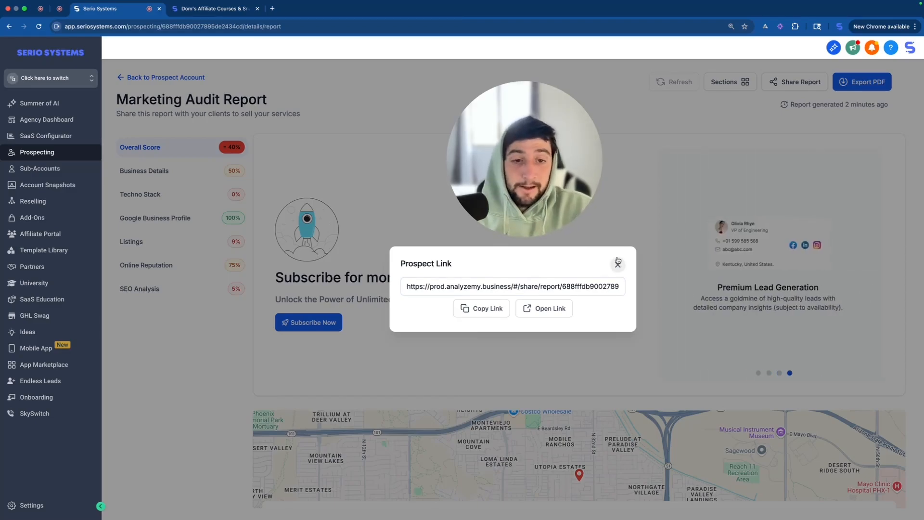
left_click(618, 262)
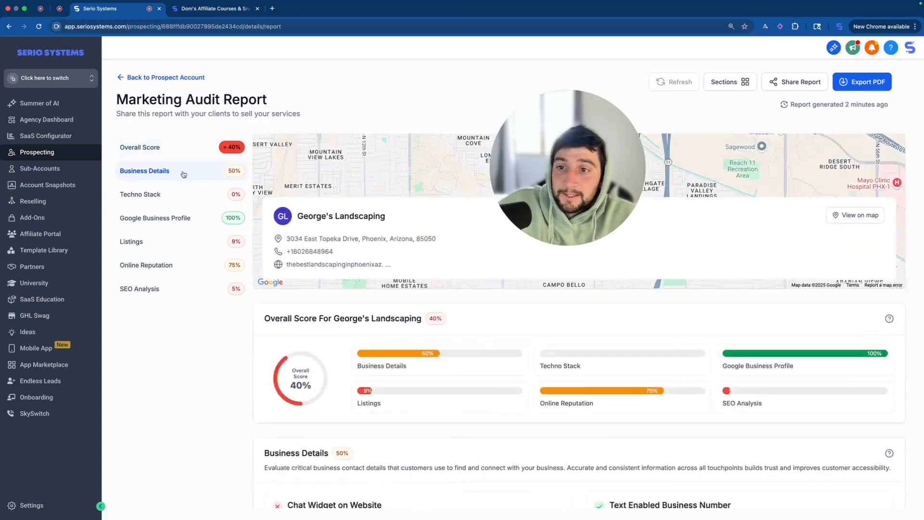
scroll("down", 3)
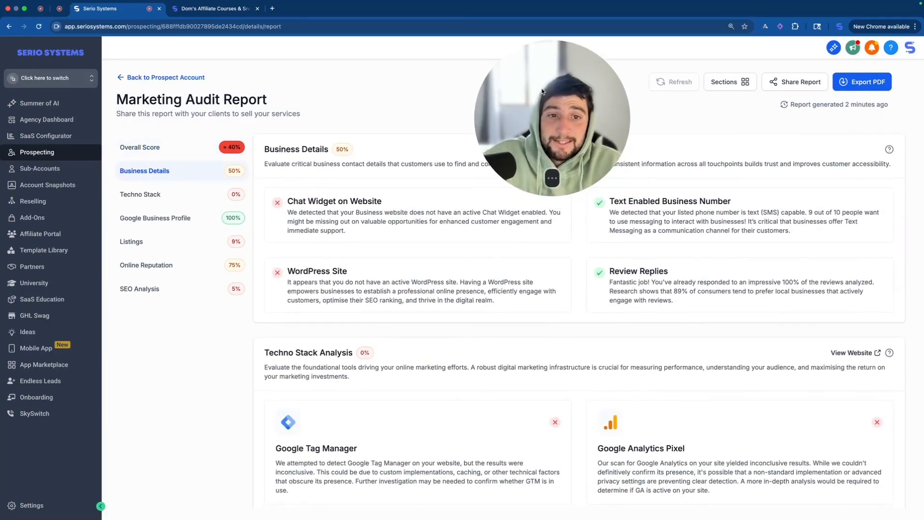
scroll("down", 3)
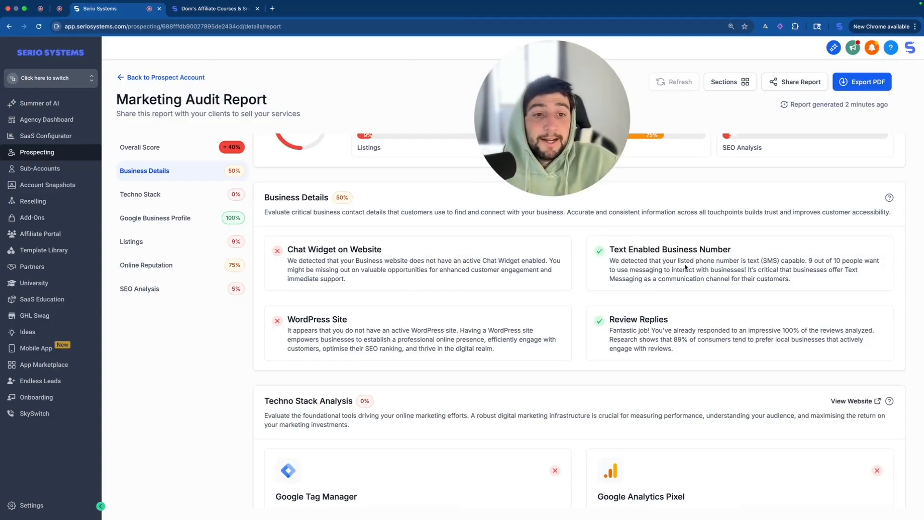
mouse_move(712, 232)
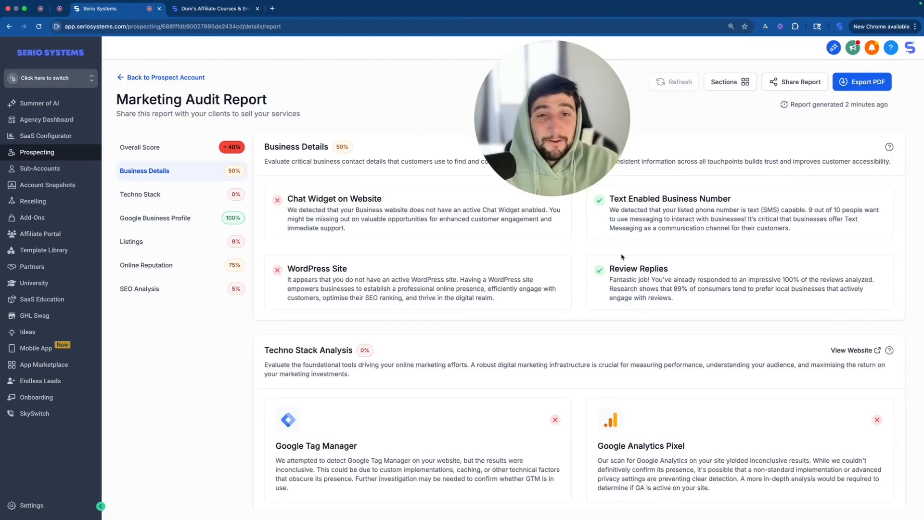
scroll("down", 3)
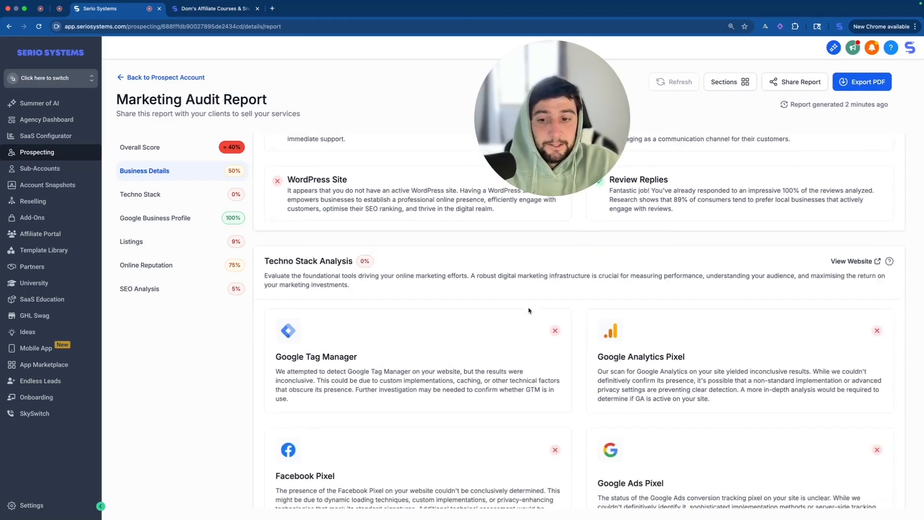
scroll("down", 3)
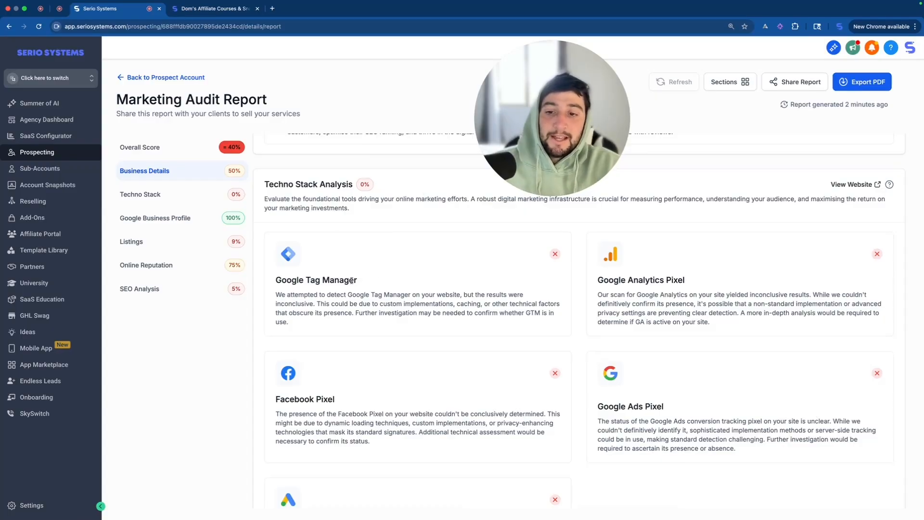
scroll("down", 3)
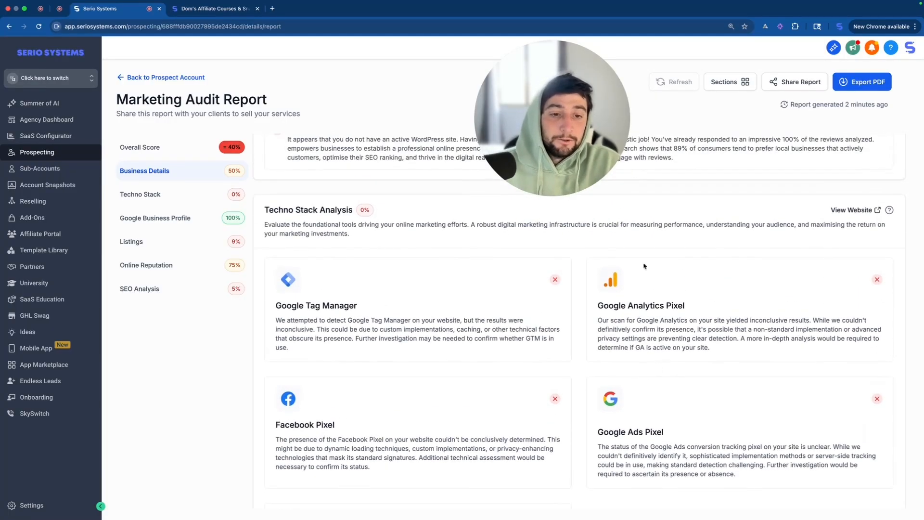
mouse_move(699, 261)
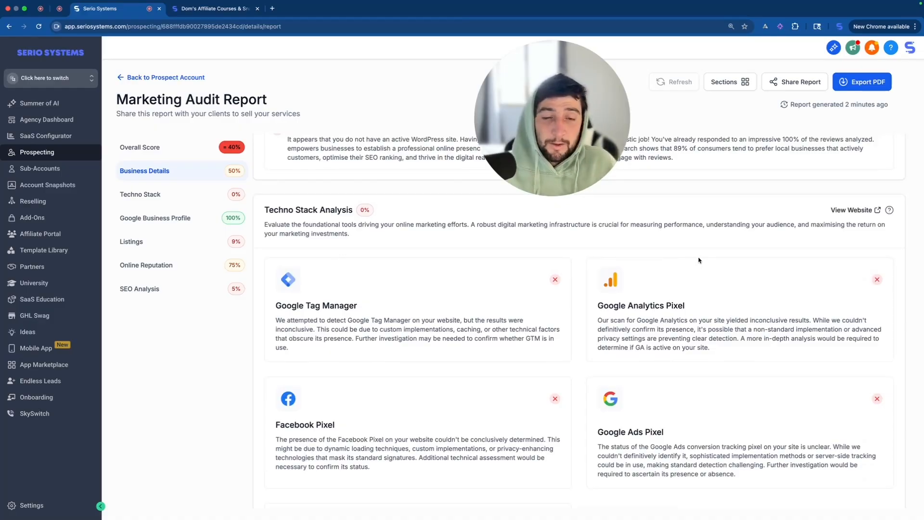
scroll("down", 3)
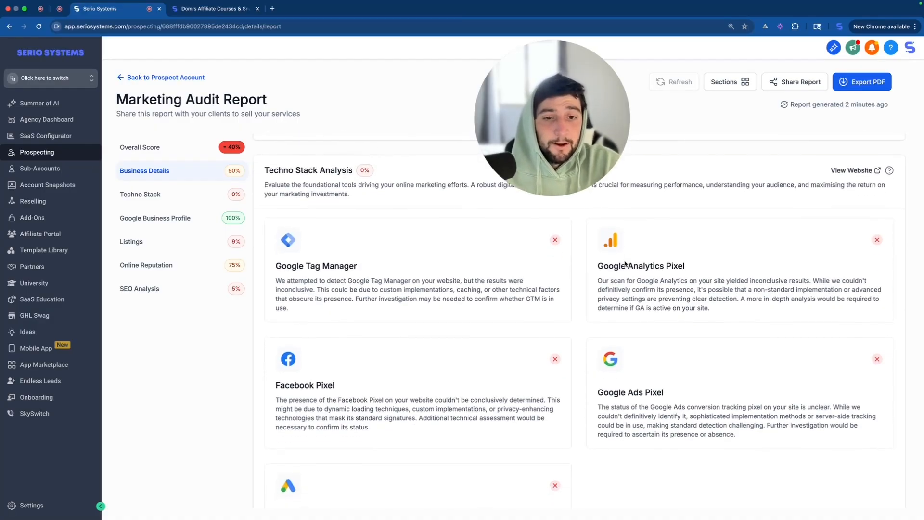
scroll("down", 3)
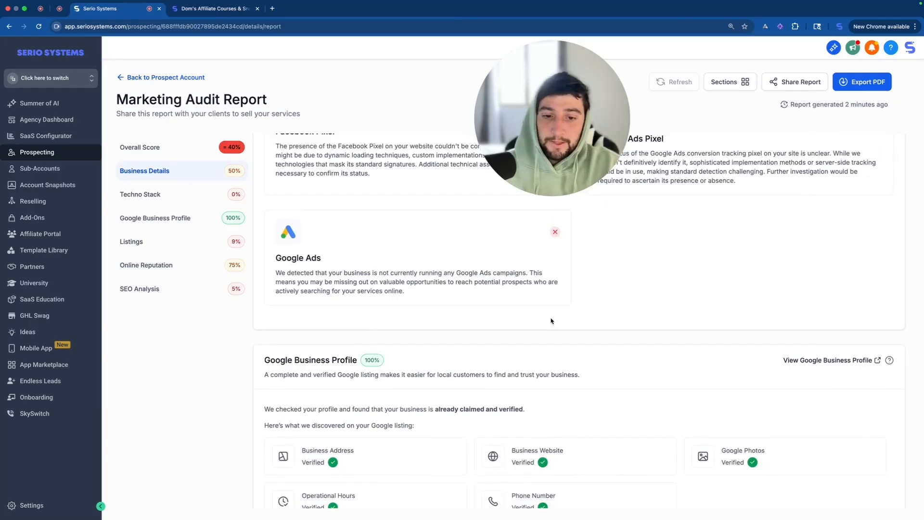
scroll("down", 3)
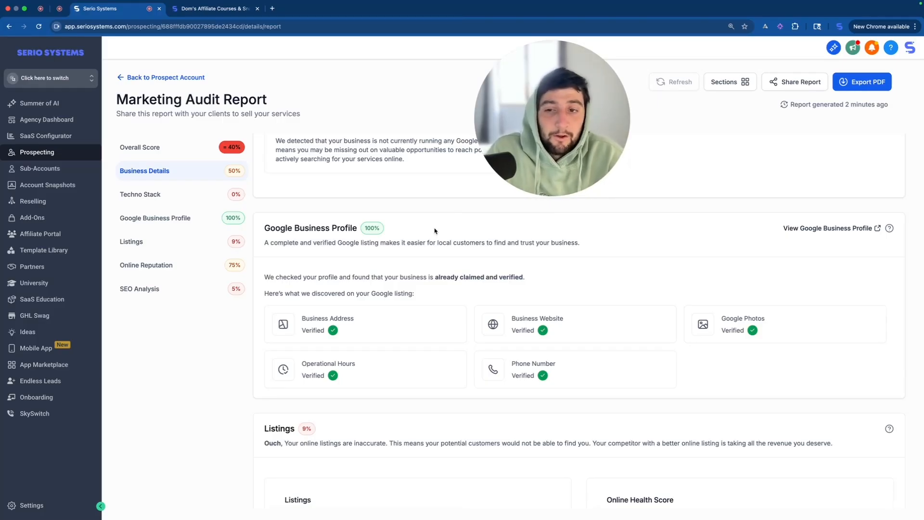
scroll("down", 3)
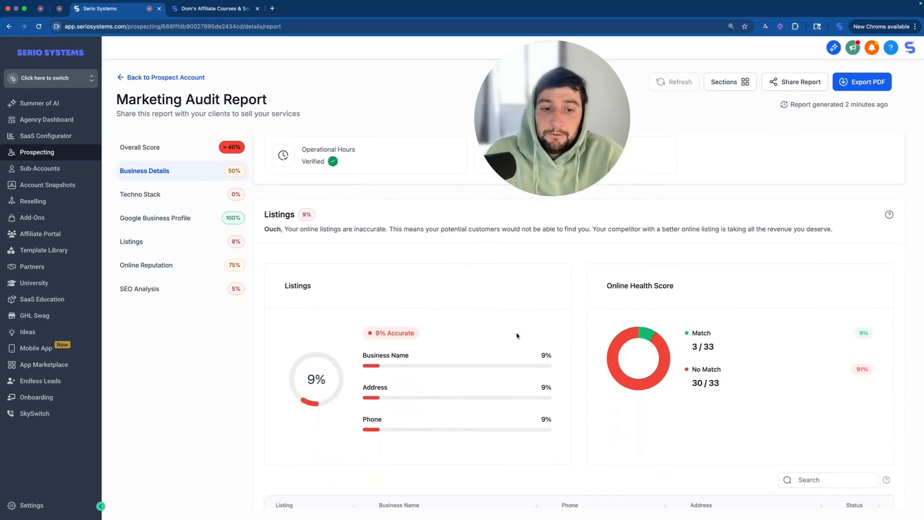
- Scroll the audit's Listings table through page 2 down to the 75% Online Reputation section
scroll("down", 3)
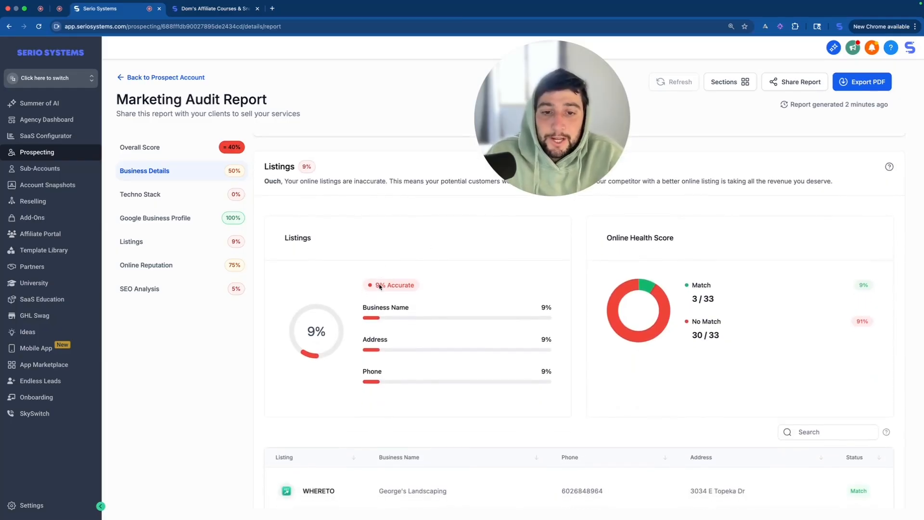
scroll("down", 3)
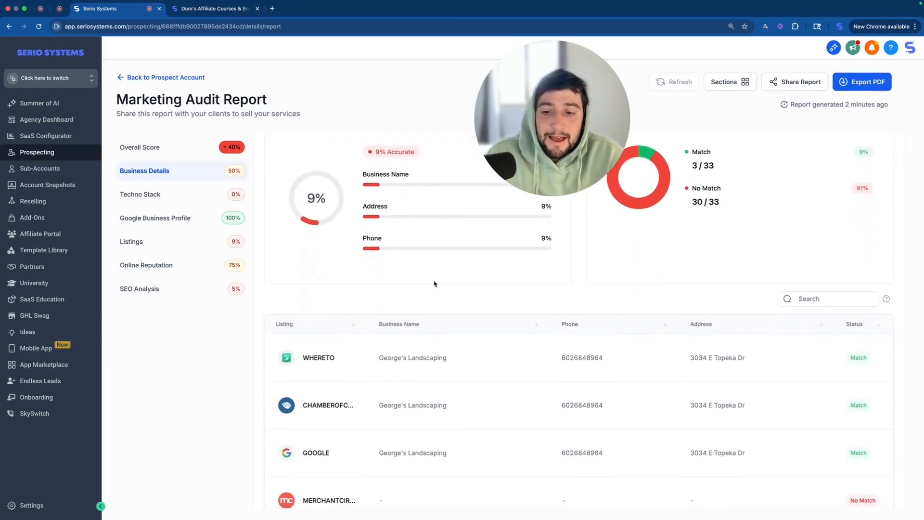
scroll("down", 3)
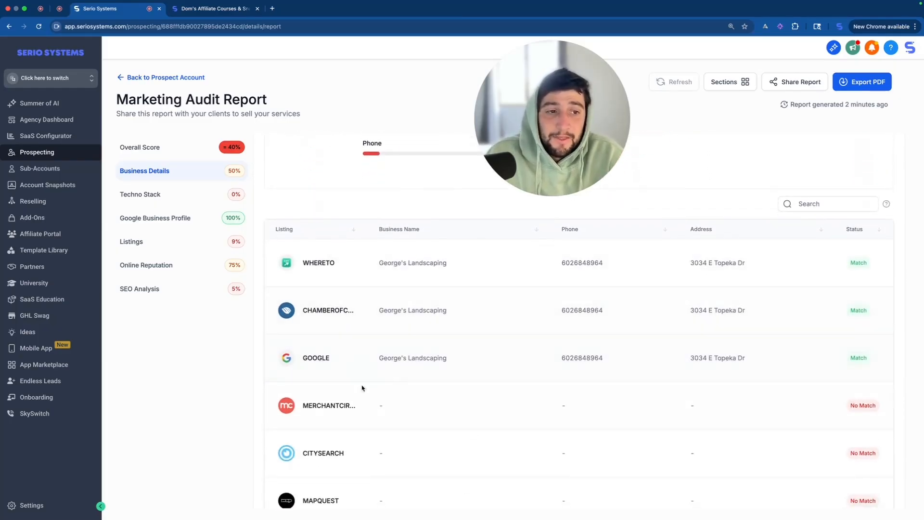
scroll("down", 3)
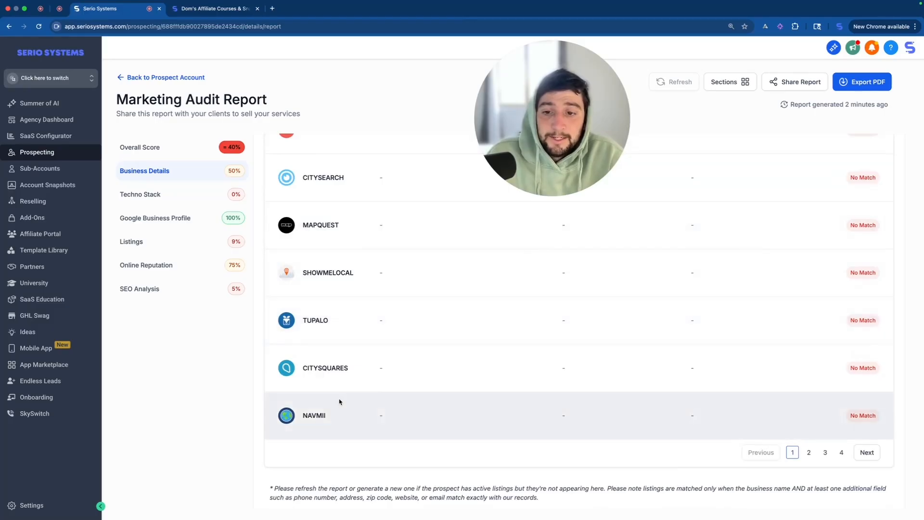
scroll("down", 3)
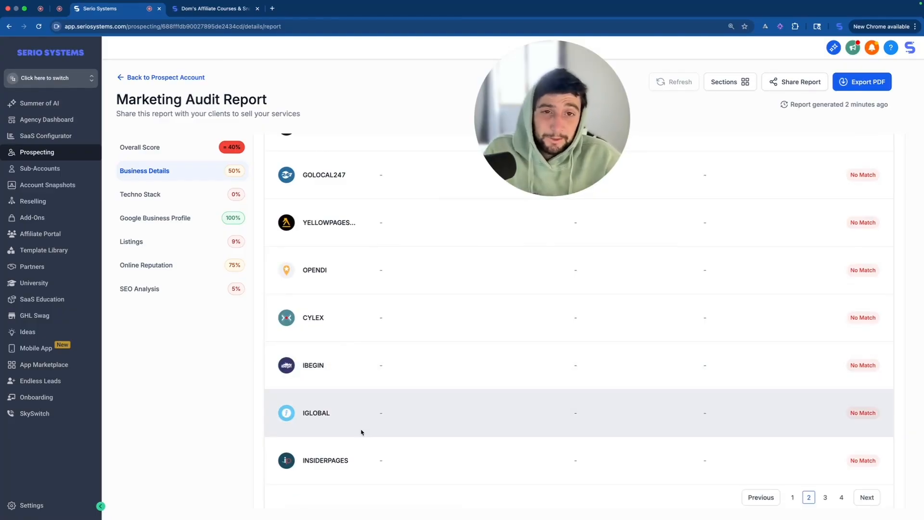
scroll("down", 3)
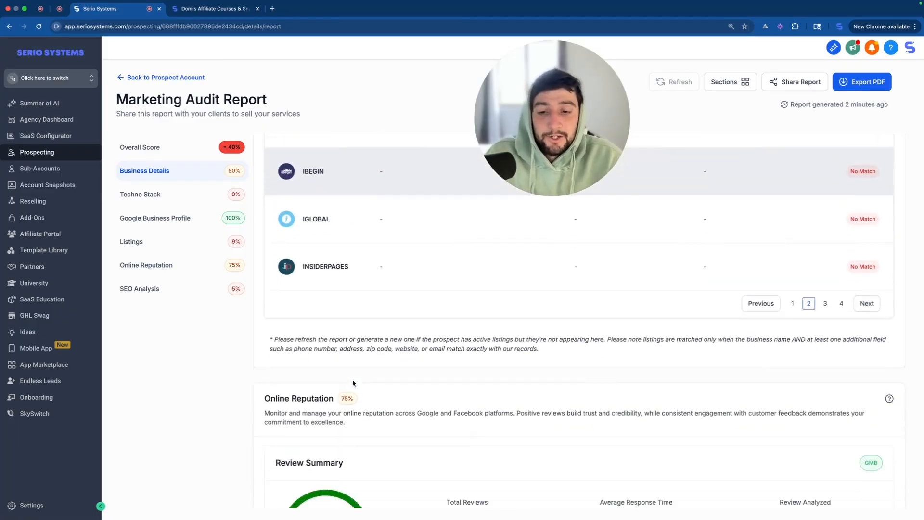
scroll("down", 3)
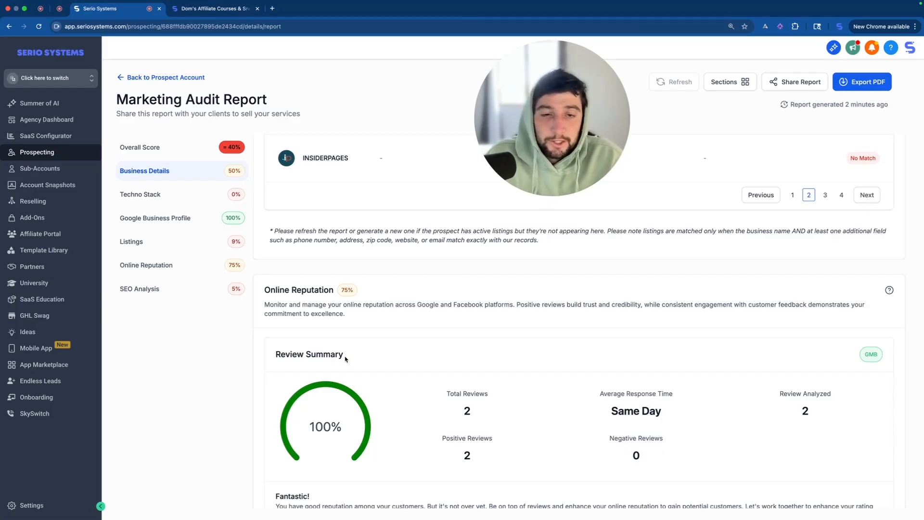
scroll("down", 3)
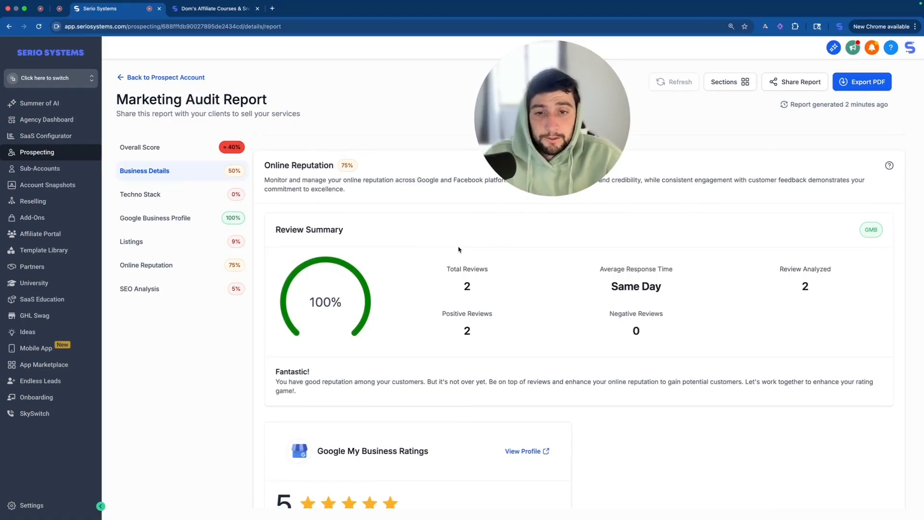
scroll("down", 3)
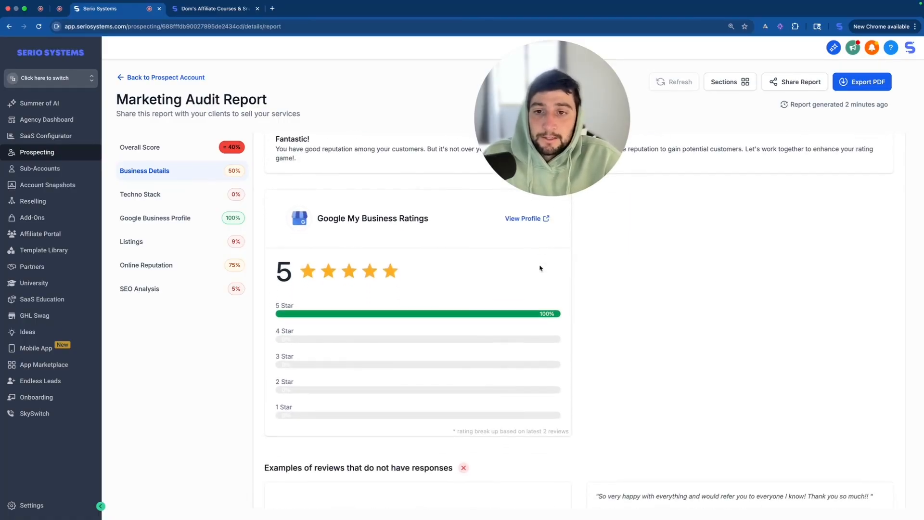
scroll("down", 3)
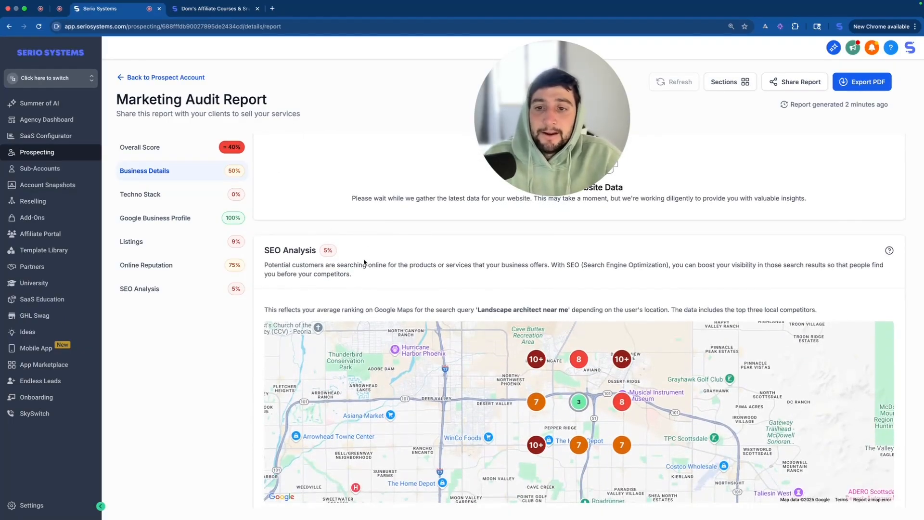
scroll("down", 3)
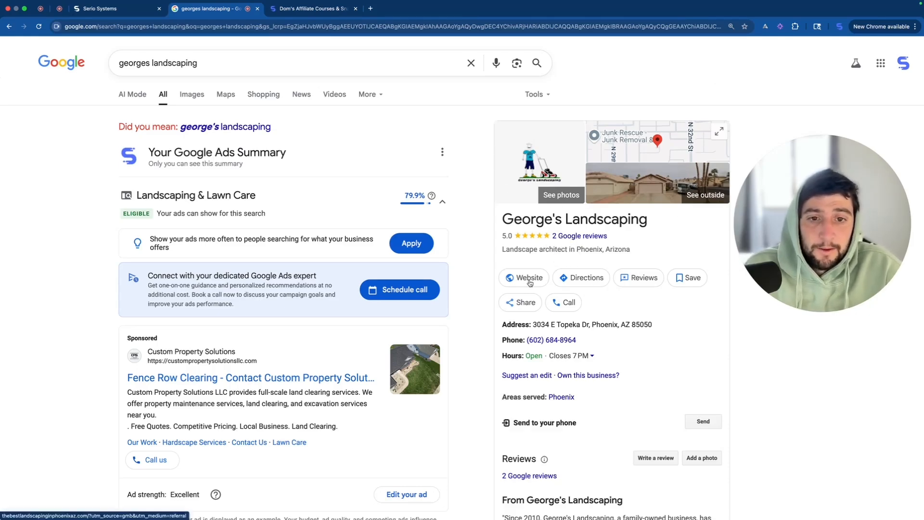
- Visit George's Landscaping's website from the Google business panel
left_click(524, 277)
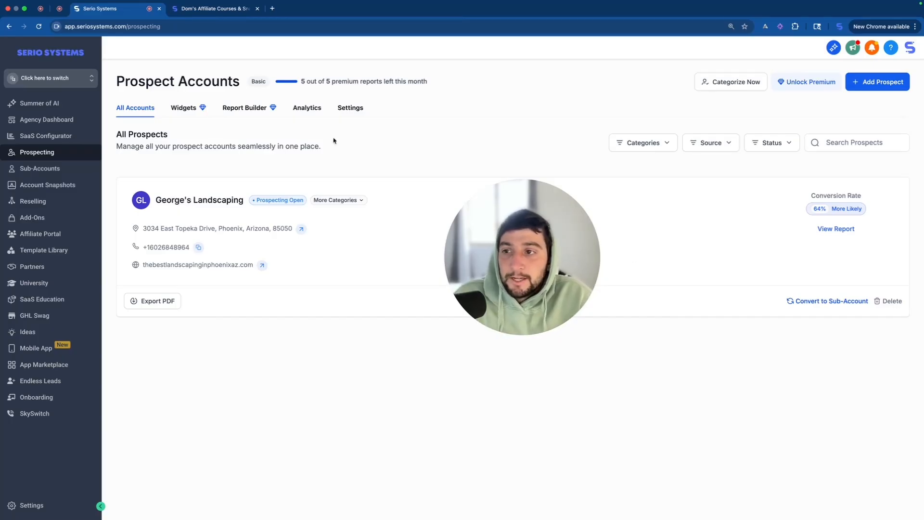
mouse_move(393, 138)
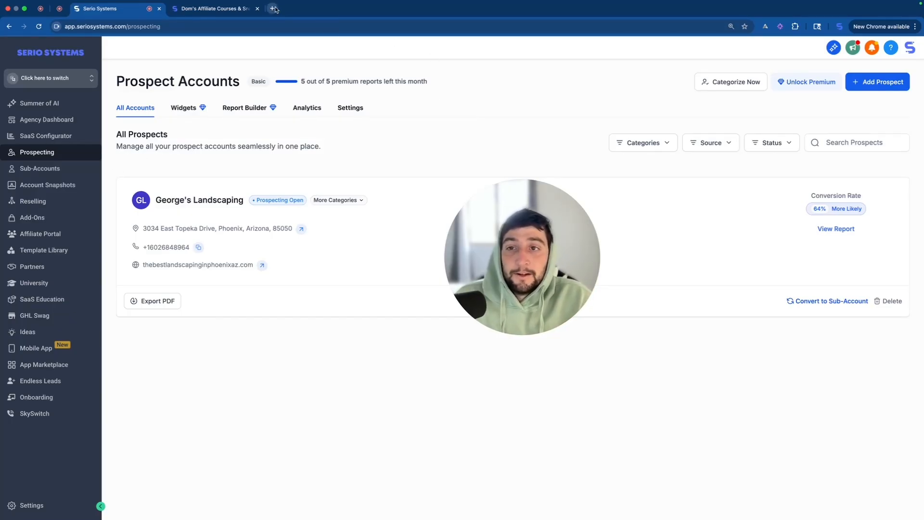
- Start a fresh browser tab for a Google search of landscaping near me
left_click(273, 9)
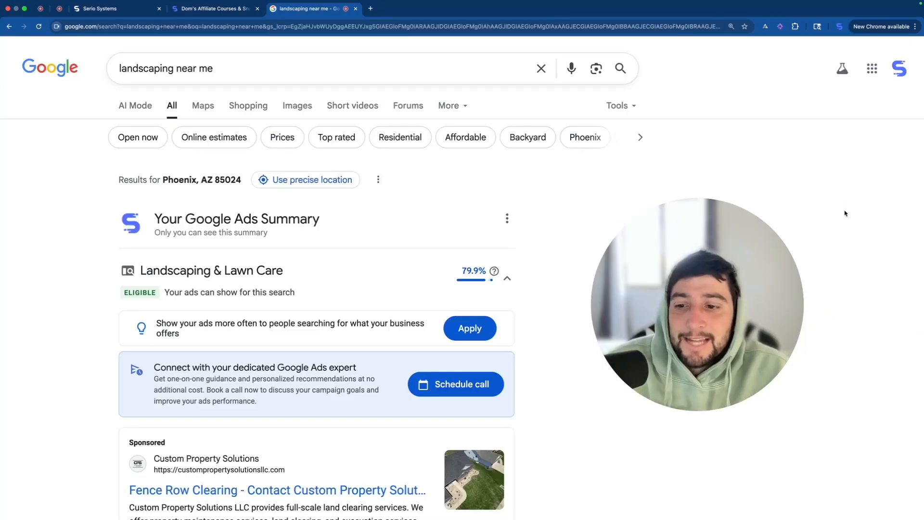
- Scroll the Google results for landscaping near me down to the local map pack
scroll("down", 3)
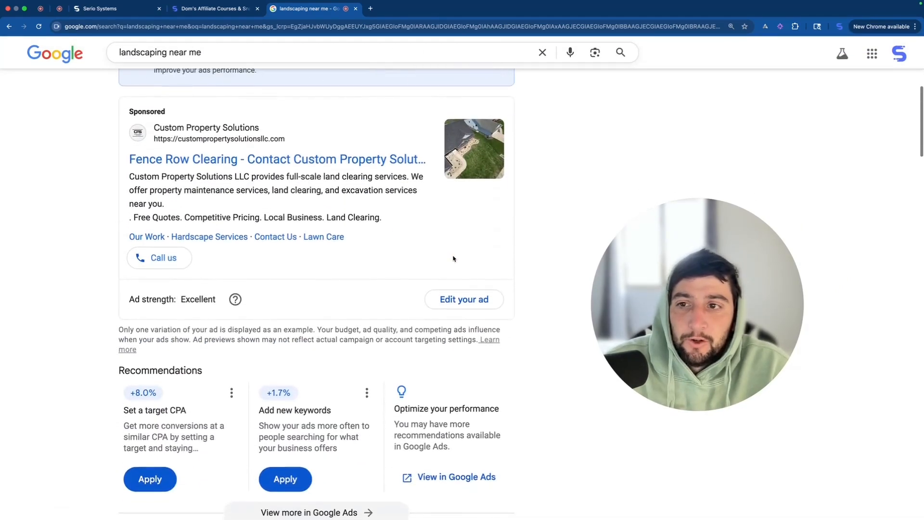
scroll("down", 3)
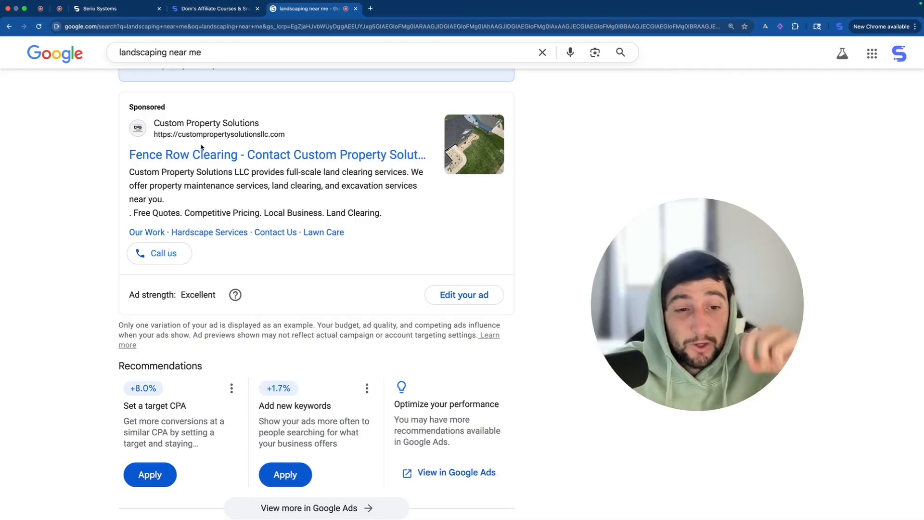
mouse_move(242, 158)
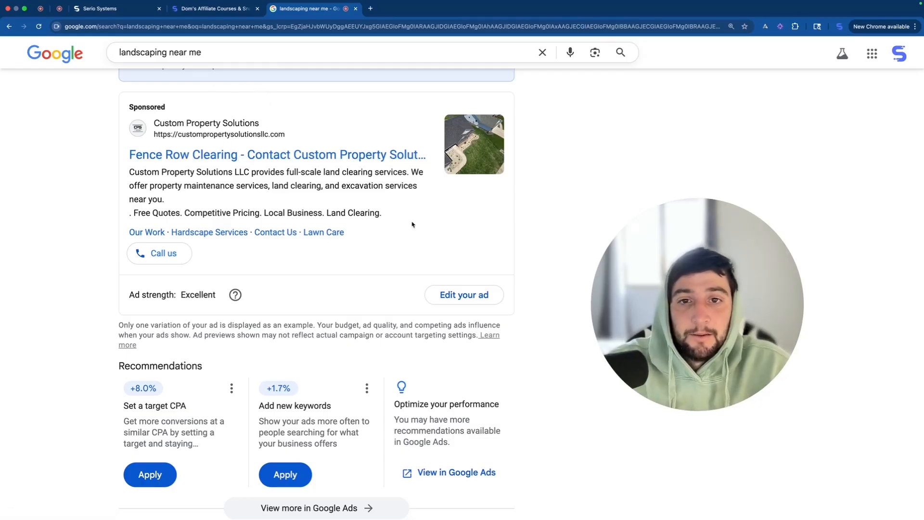
scroll("down", 3)
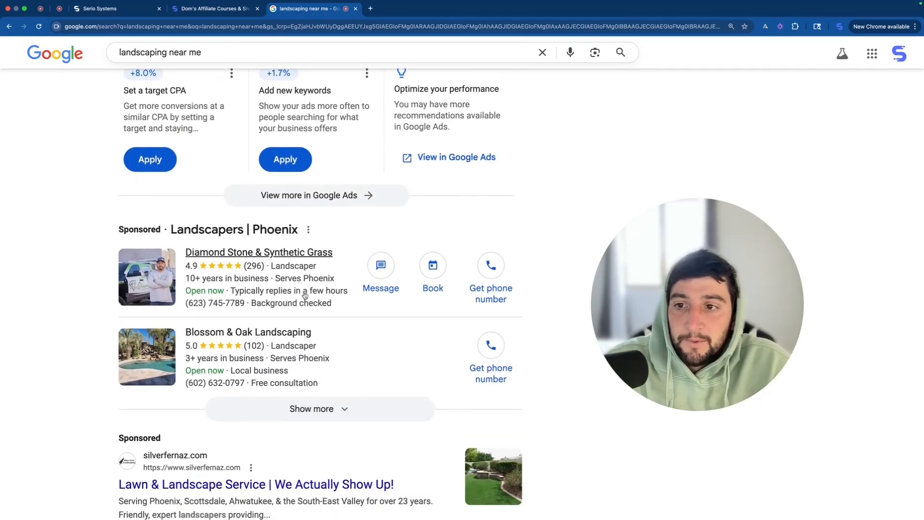
scroll("down", 3)
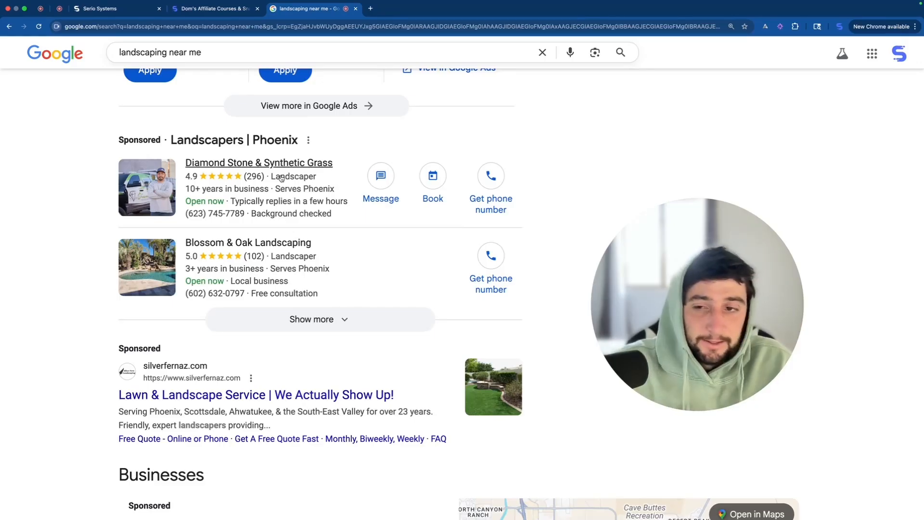
scroll("down", 3)
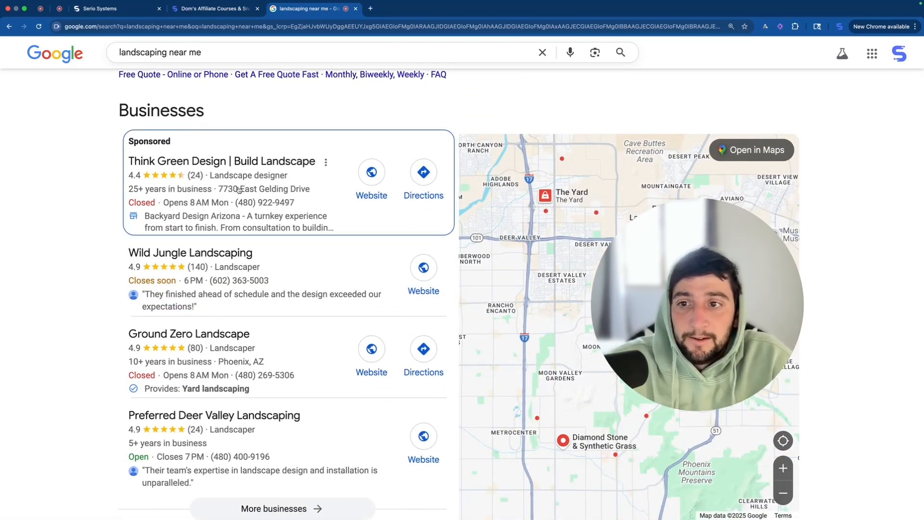
scroll("down", 3)
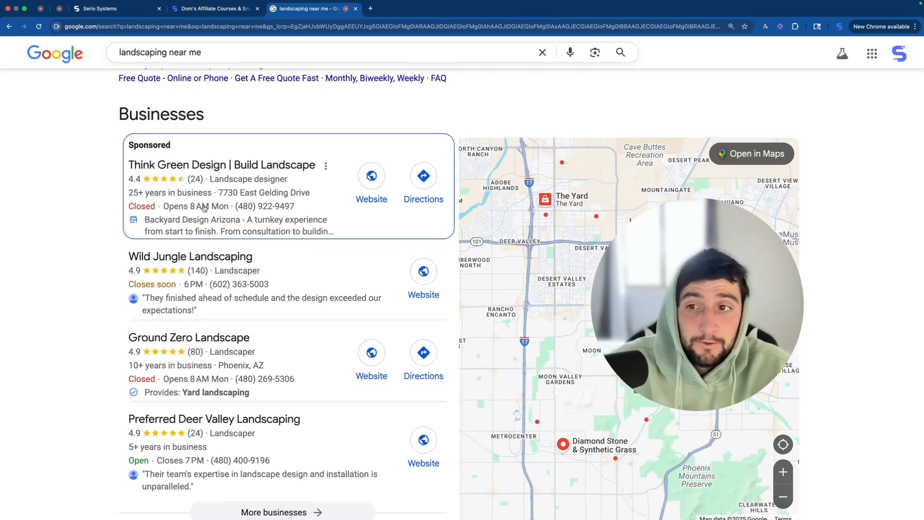
scroll("down", 3)
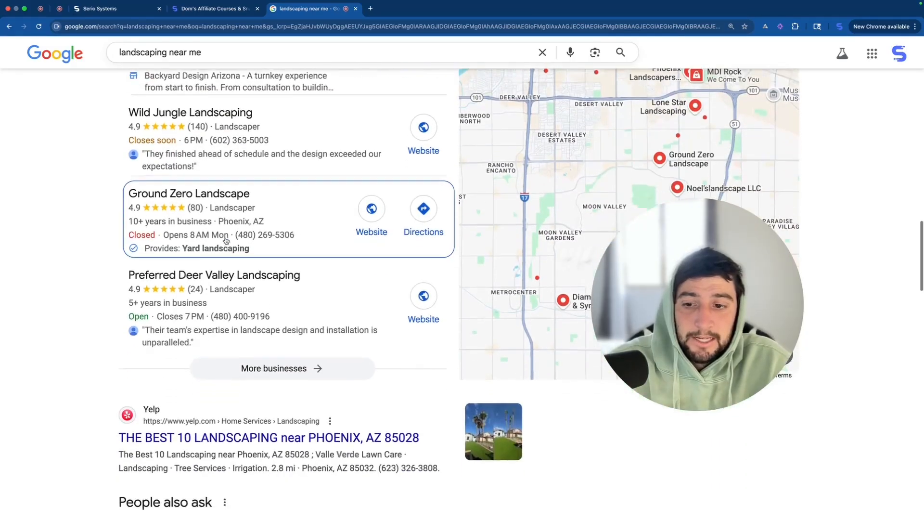
scroll("down", 3)
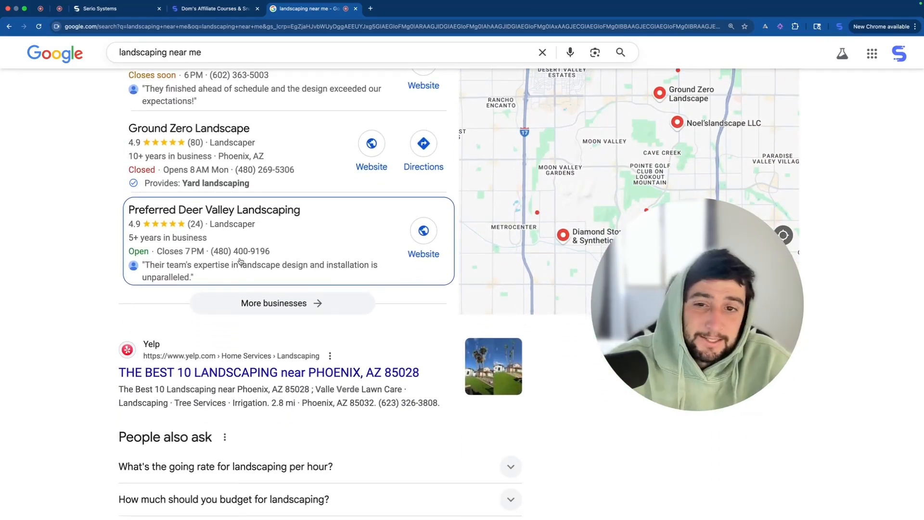
mouse_move(281, 304)
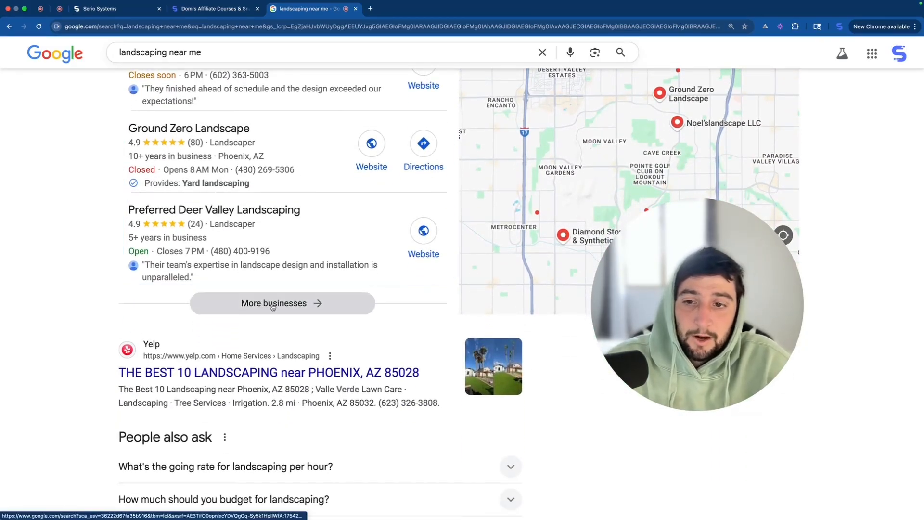
- Expand the full local landscaper list and scroll to Chop Chop Landscaping
left_click(281, 303)
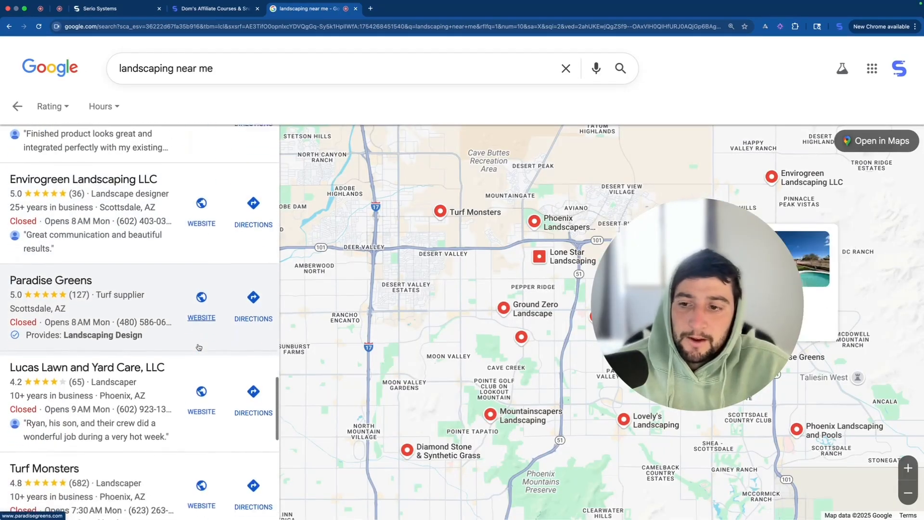
scroll("down", 3)
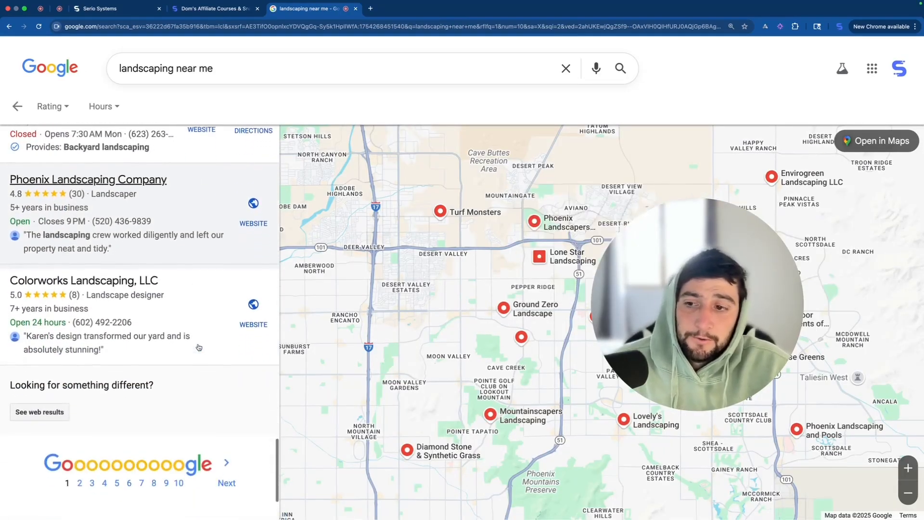
scroll("down", 3)
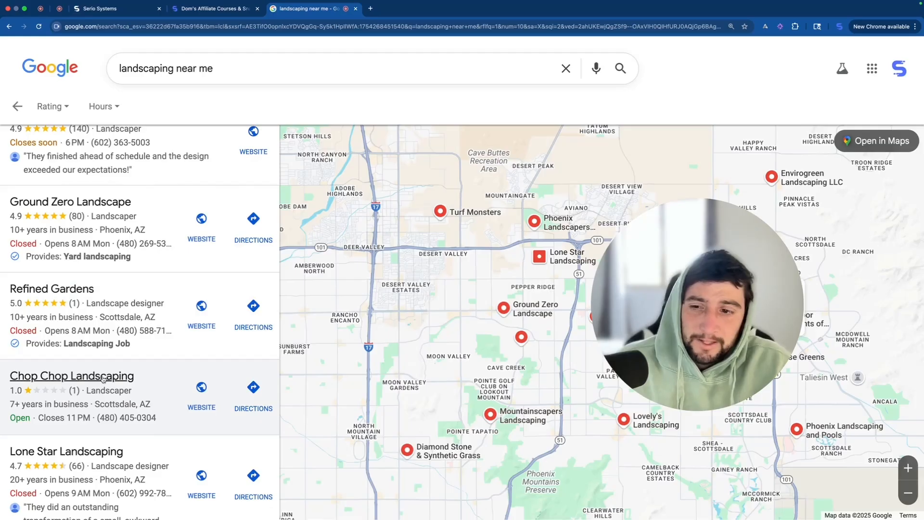
mouse_move(201, 387)
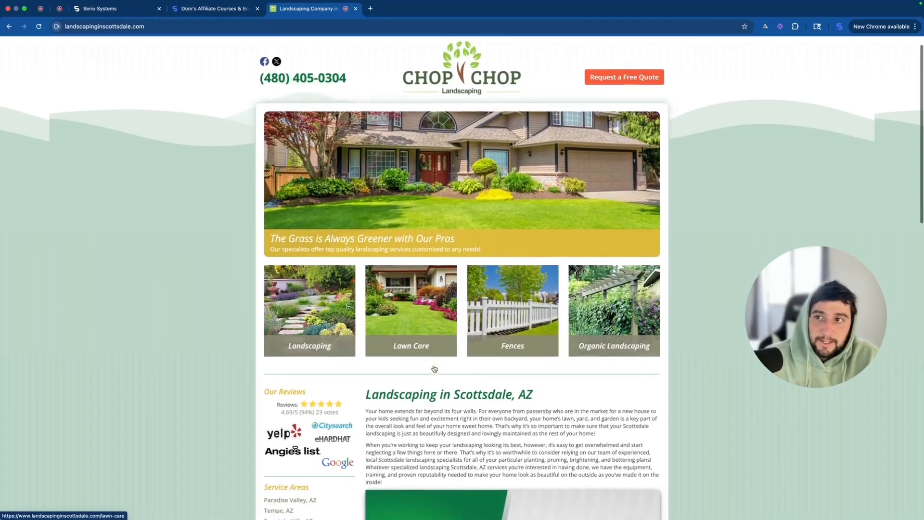
scroll("down", 3)
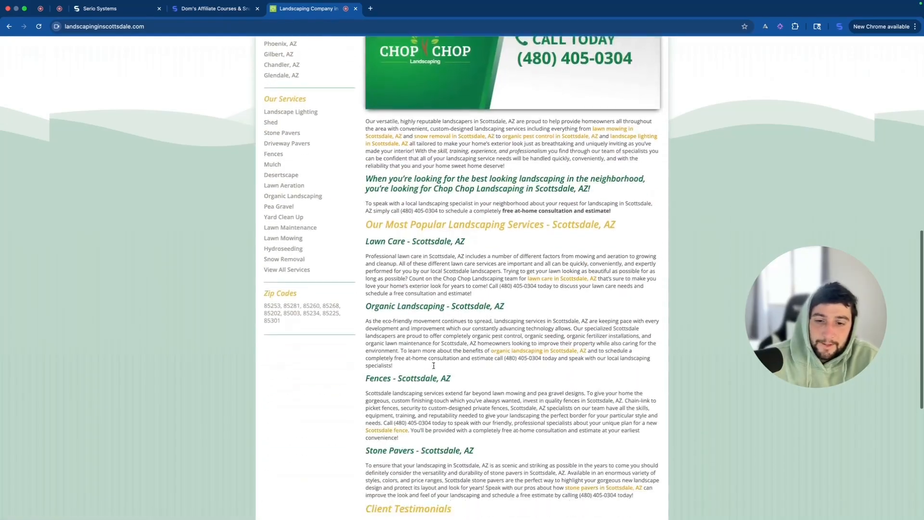
scroll("down", 3)
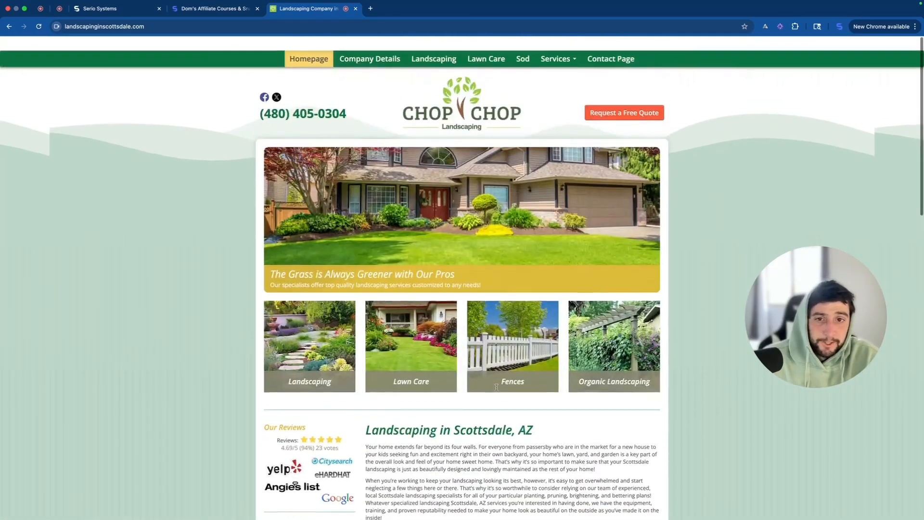
scroll("down", 3)
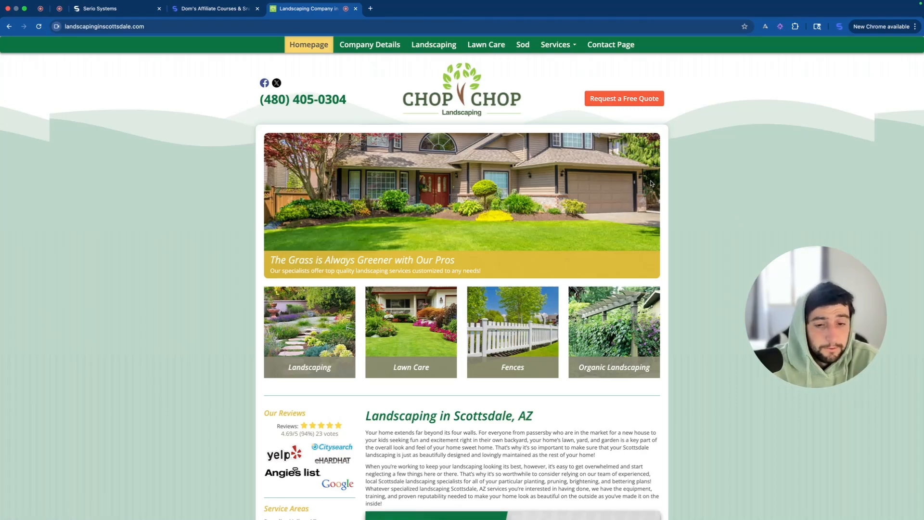
scroll("down", 3)
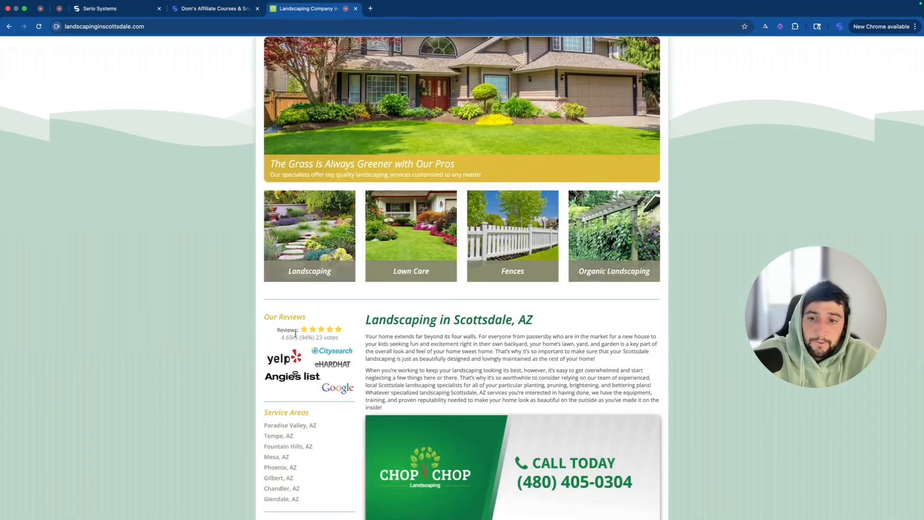
mouse_move(327, 424)
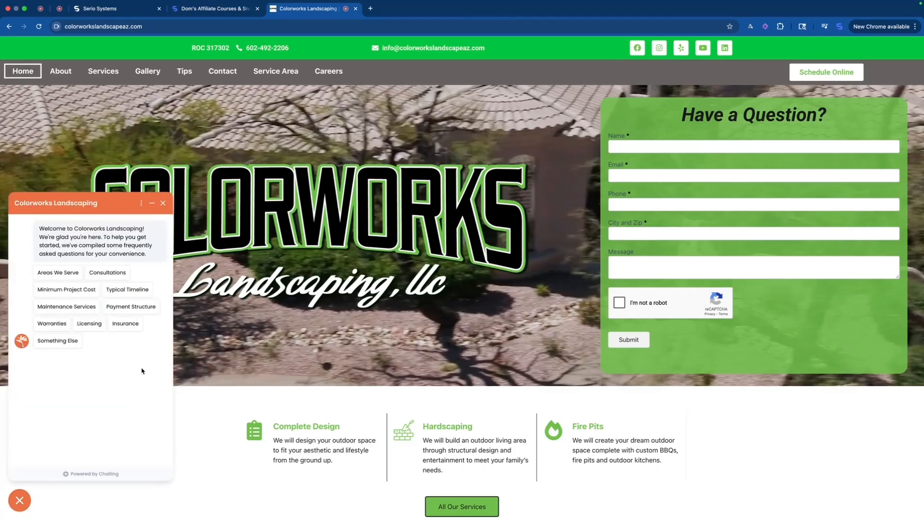
mouse_move(110, 478)
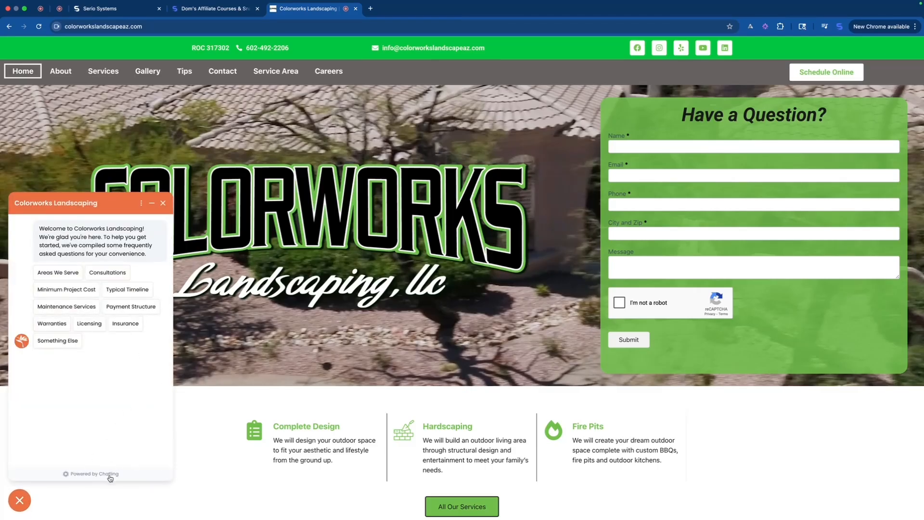
- Follow the Colorworks chat widget's 'Powered by Chatling' link to the provider's site
left_click(95, 474)
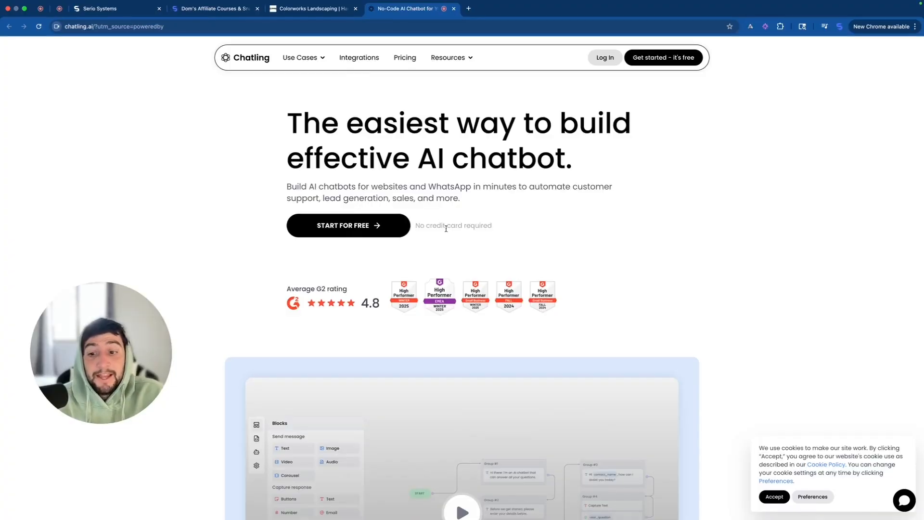
scroll("down", 3)
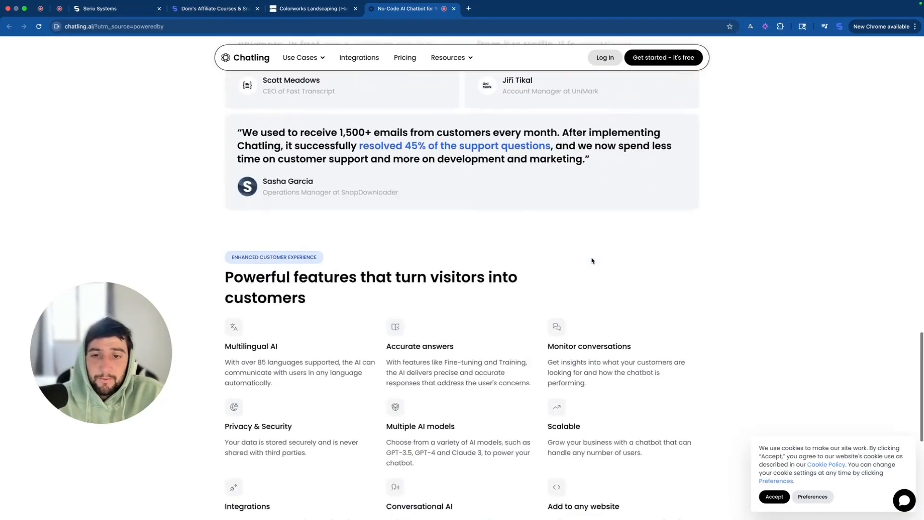
scroll("up", 3)
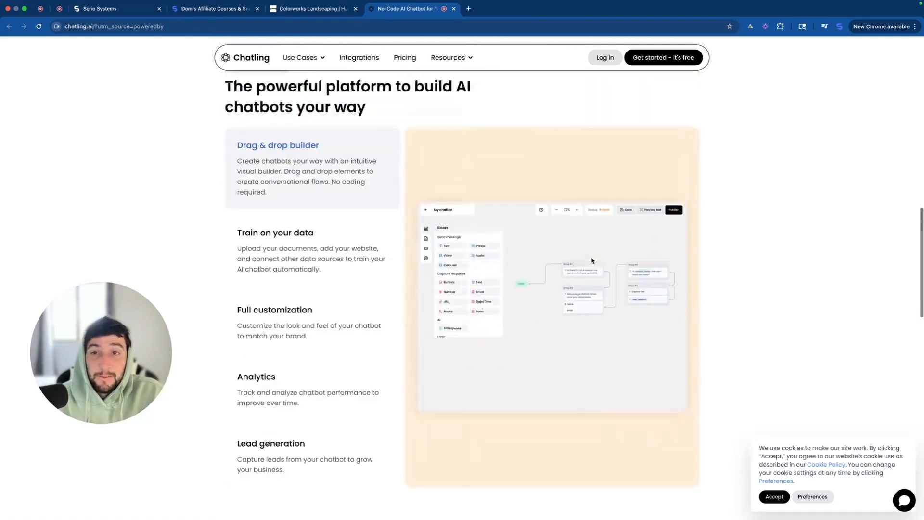
scroll("down", 3)
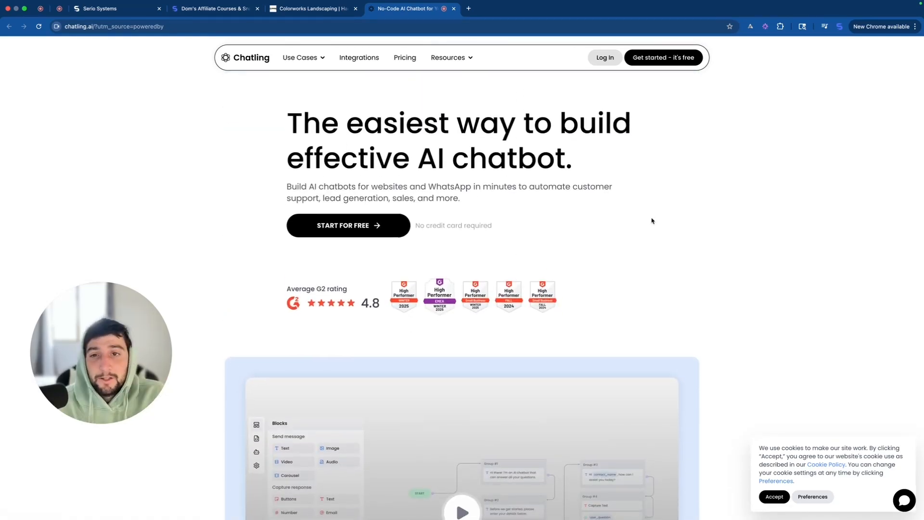
left_click(450, 56)
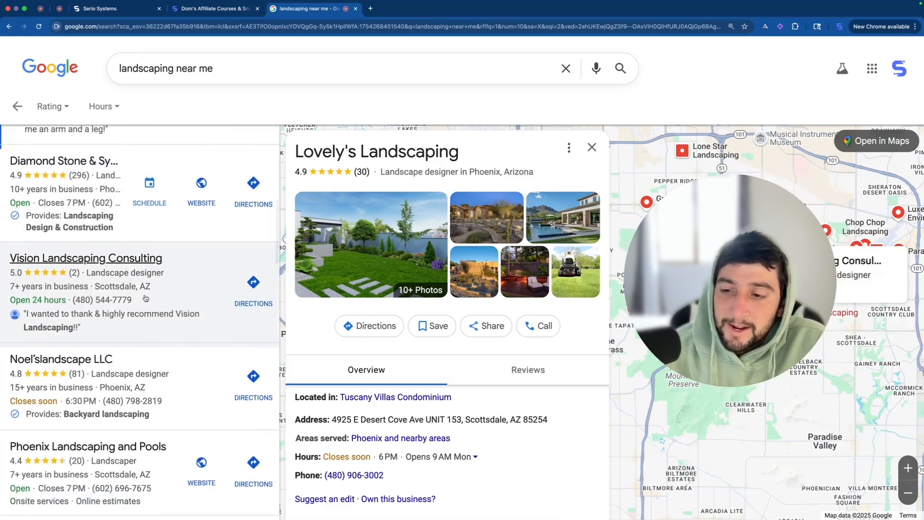
- Scroll the local listings down to Phoenix Landscaping and Pools
scroll("down", 3)
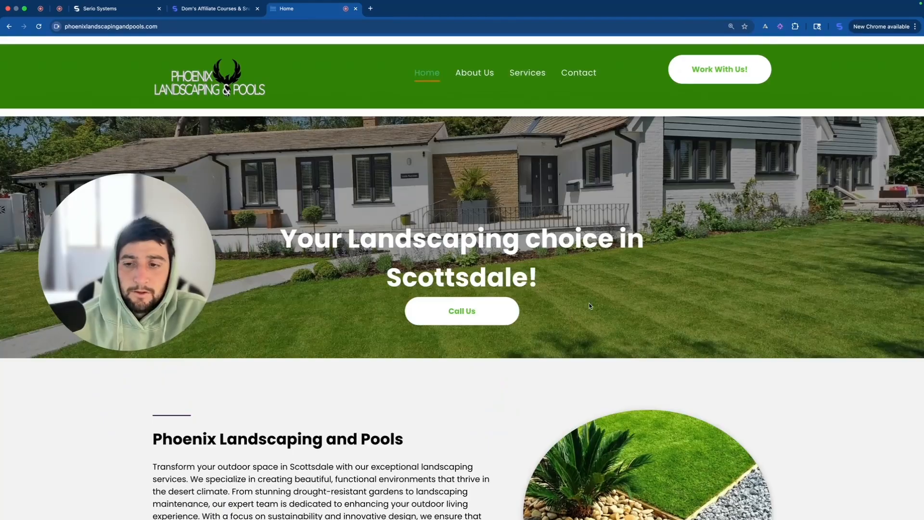
scroll("down", 3)
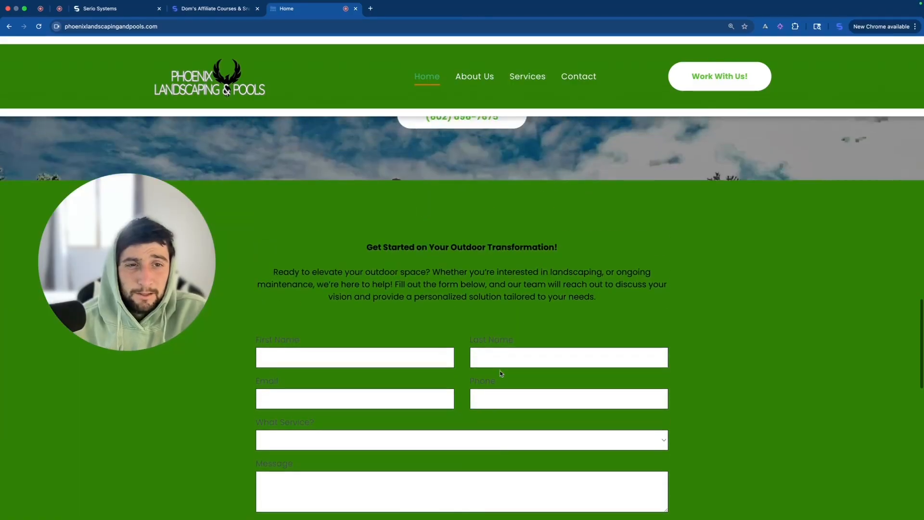
scroll("down", 3)
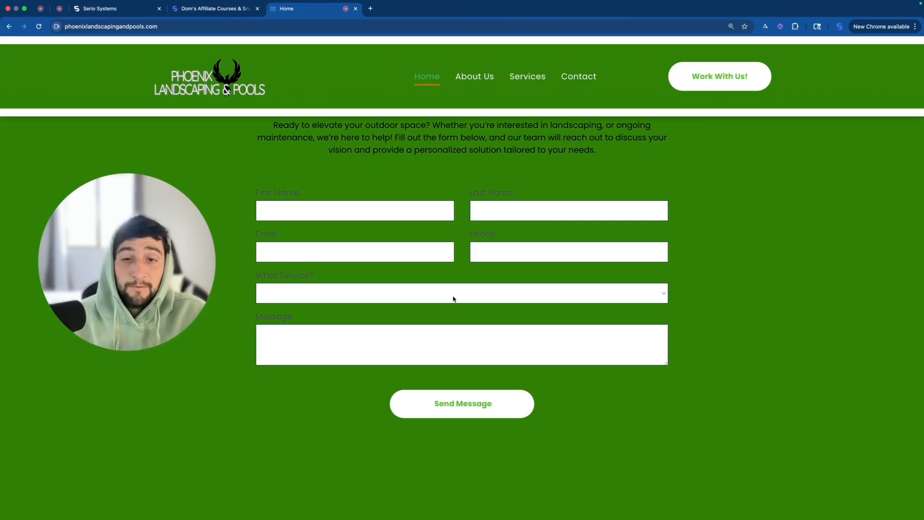
scroll("down", 3)
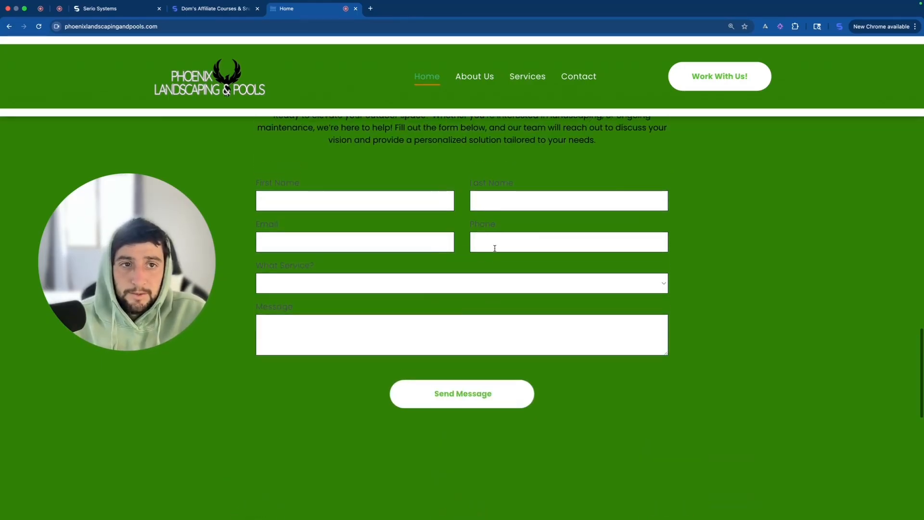
left_click(579, 76)
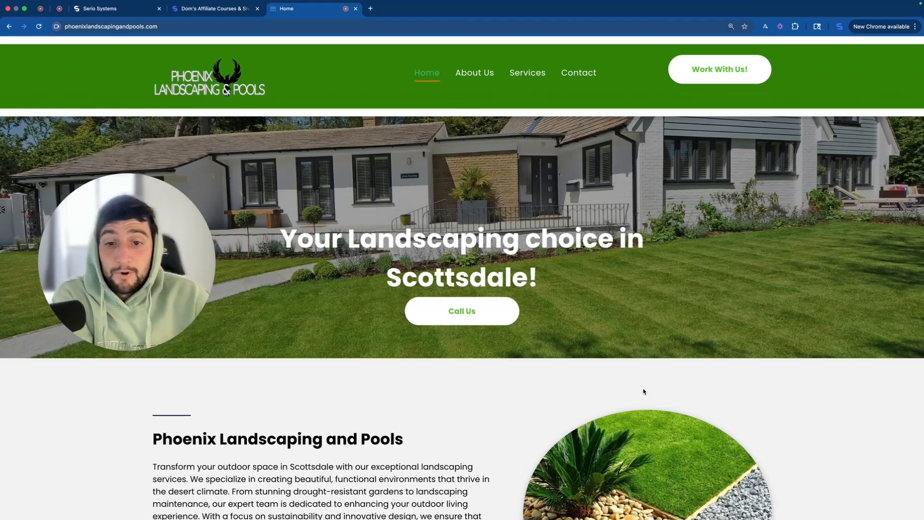
mouse_move(627, 279)
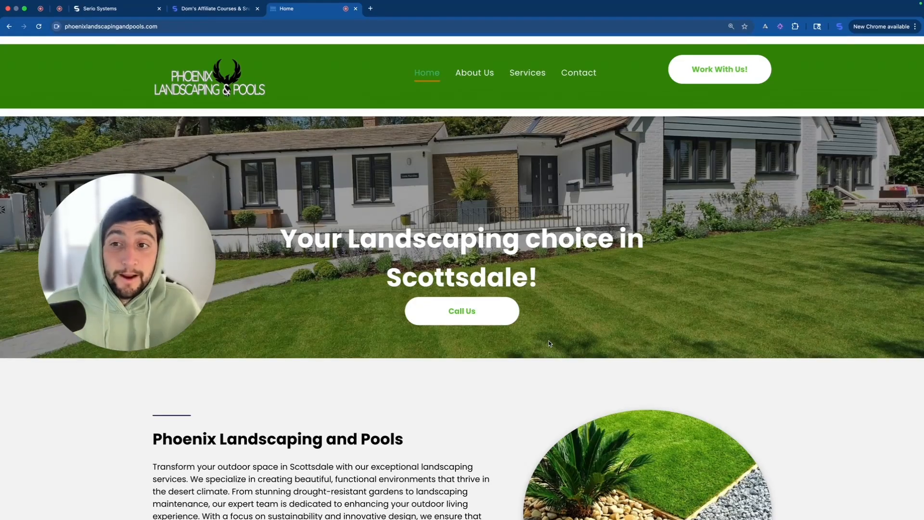
scroll("down", 3)
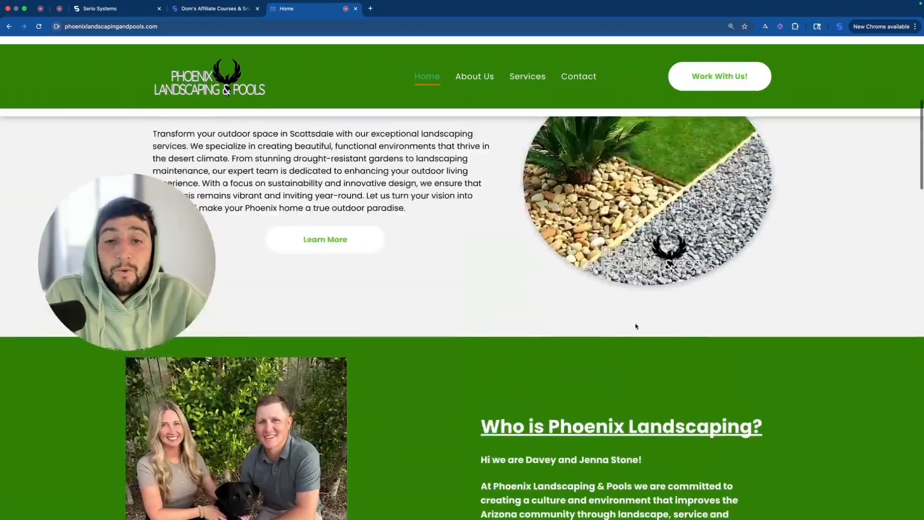
scroll("up", 3)
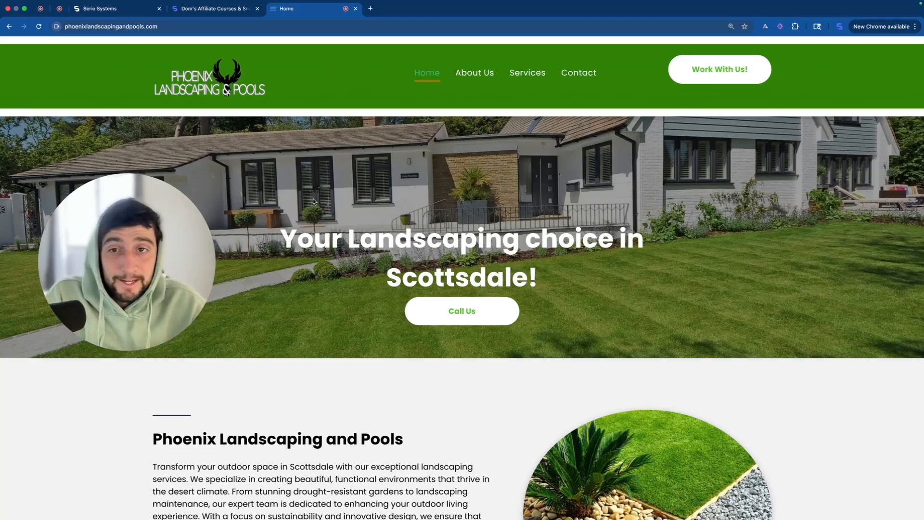
left_click(106, 8)
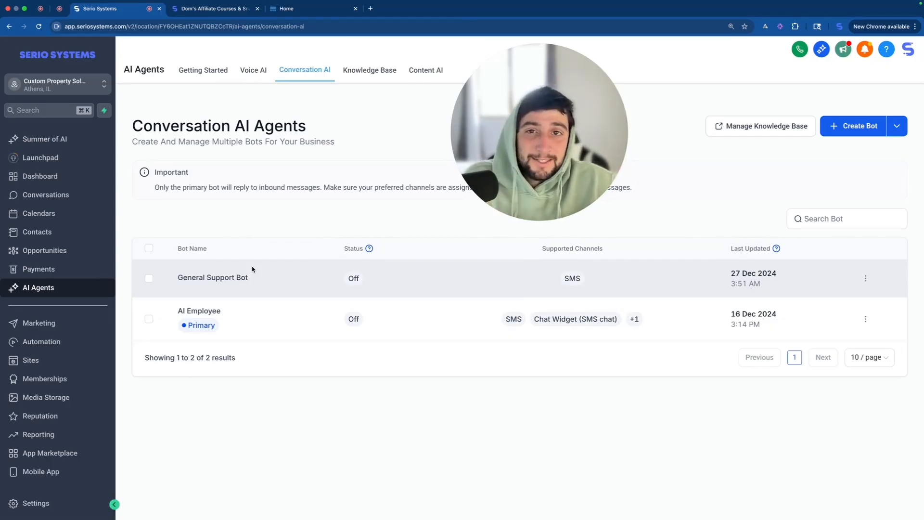
mouse_move(247, 230)
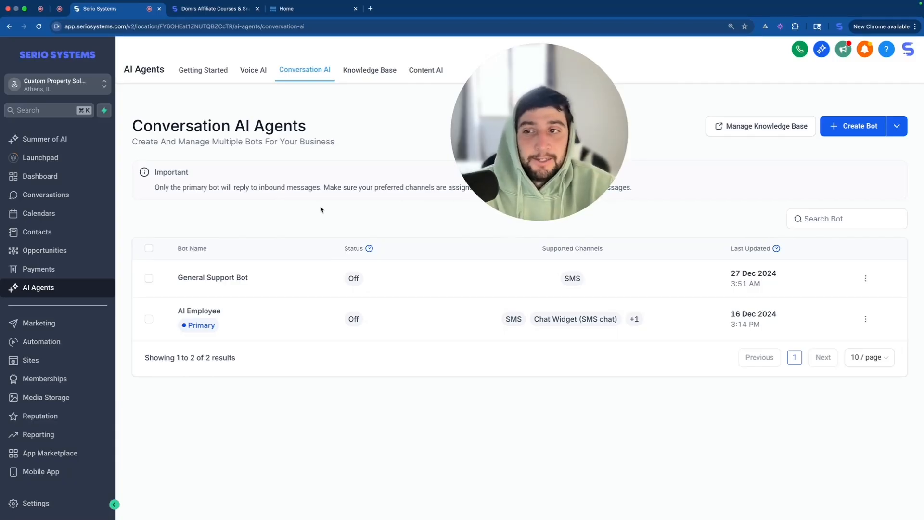
mouse_move(379, 163)
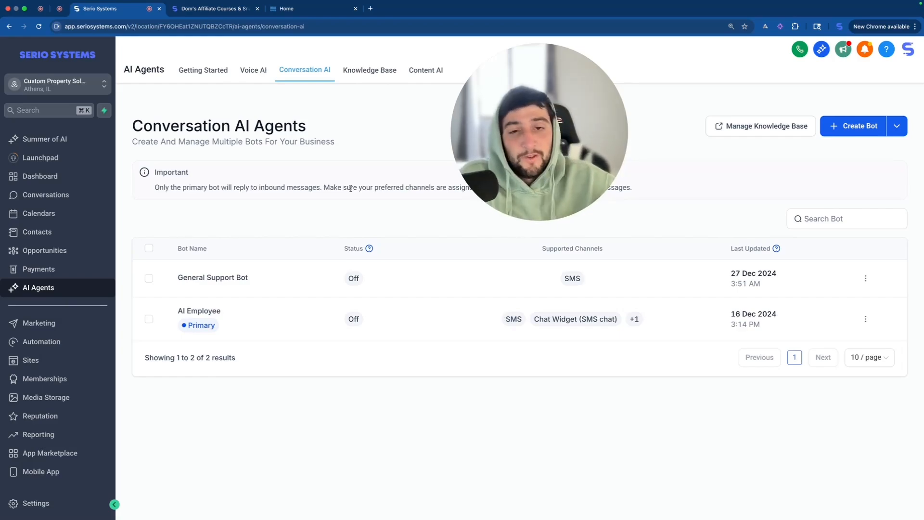
- Switch to the Dom's Affiliate Courses library tab
left_click(215, 8)
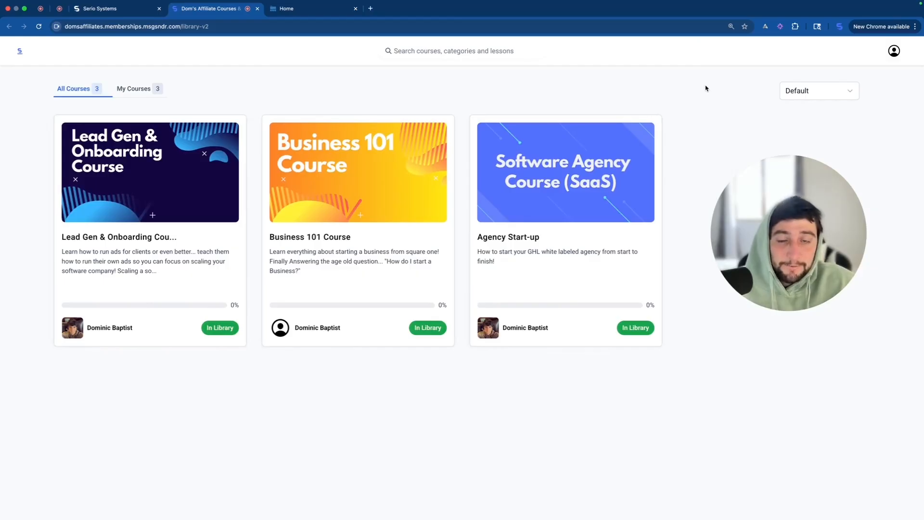
mouse_move(676, 70)
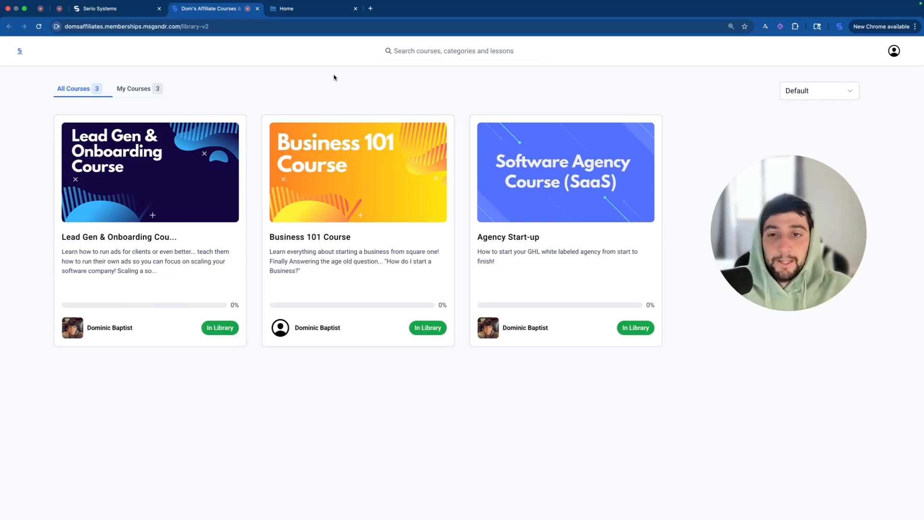
mouse_move(640, 90)
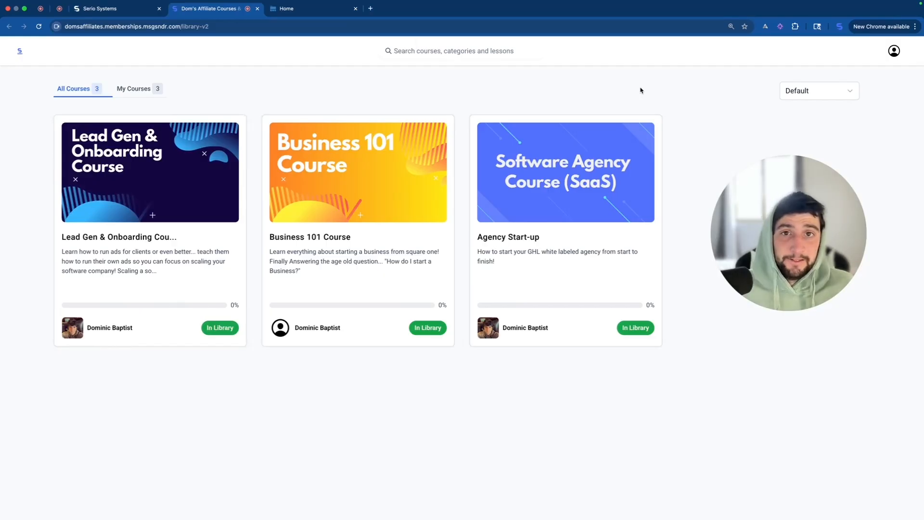